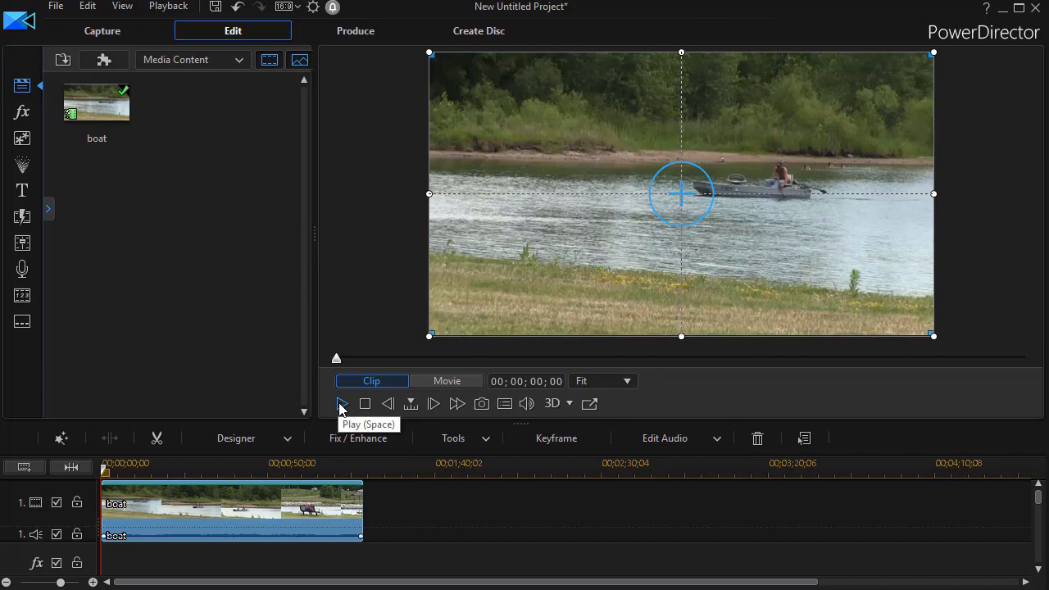
# Preview the boat clip, stop playback, and start fitting it into the top-right quarter.
pyautogui.click(341, 403)
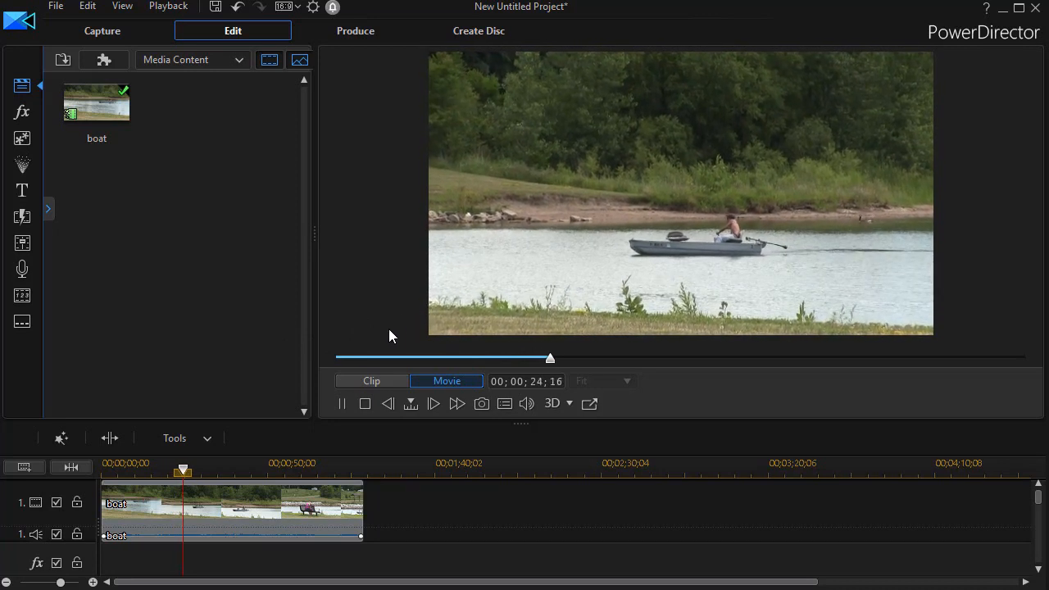
pyautogui.click(342, 402)
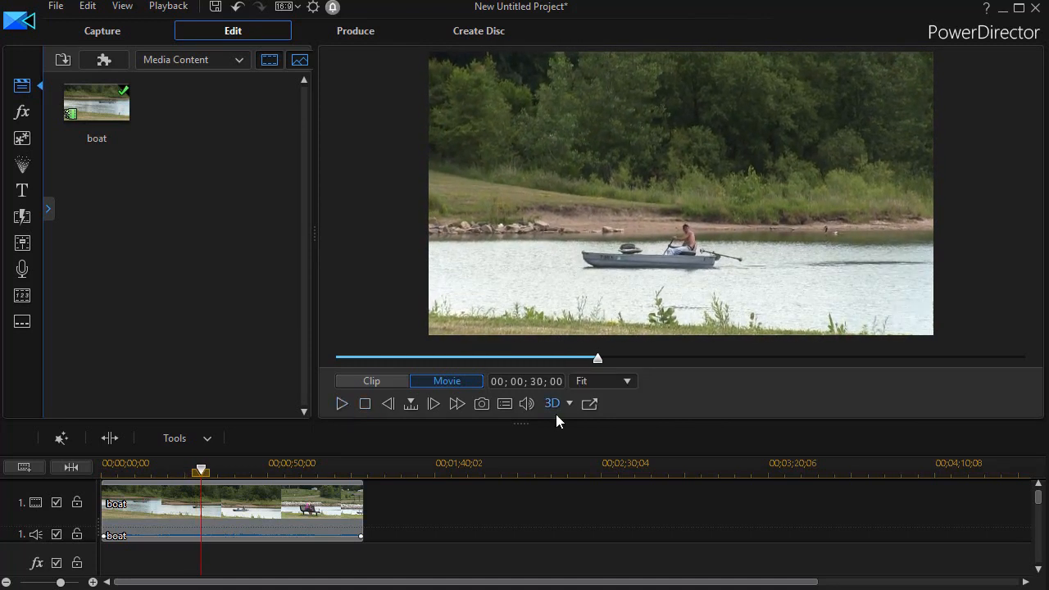
pyautogui.click(229, 508)
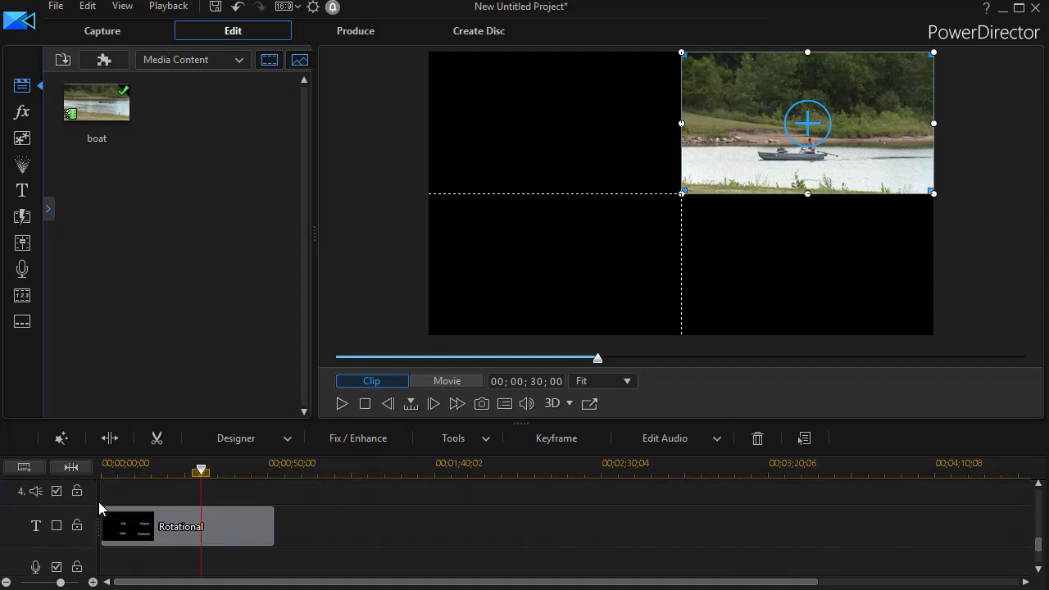
pyautogui.moveTo(379, 539)
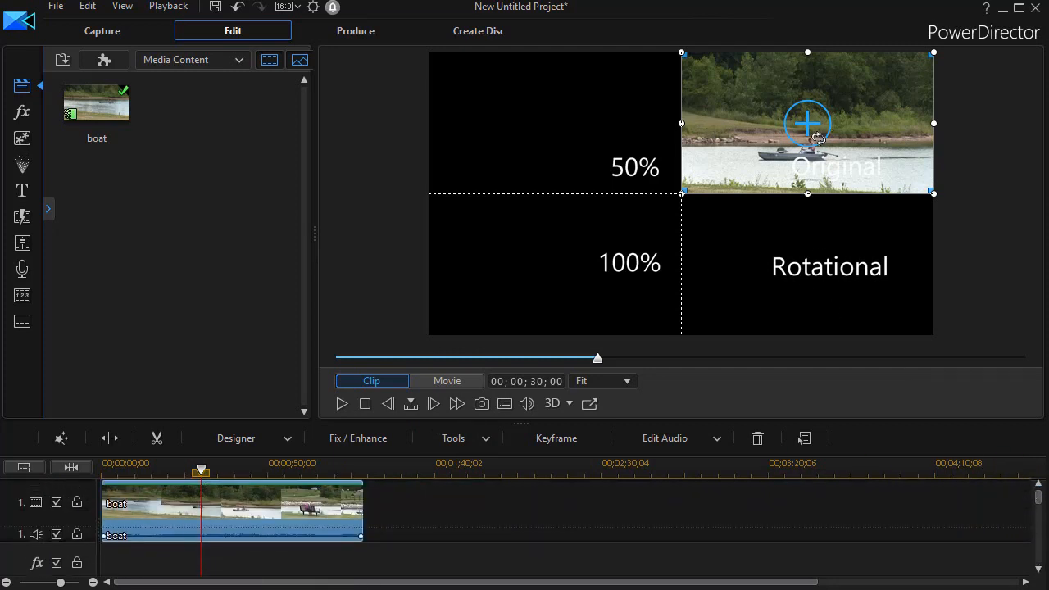
pyautogui.moveTo(583, 171)
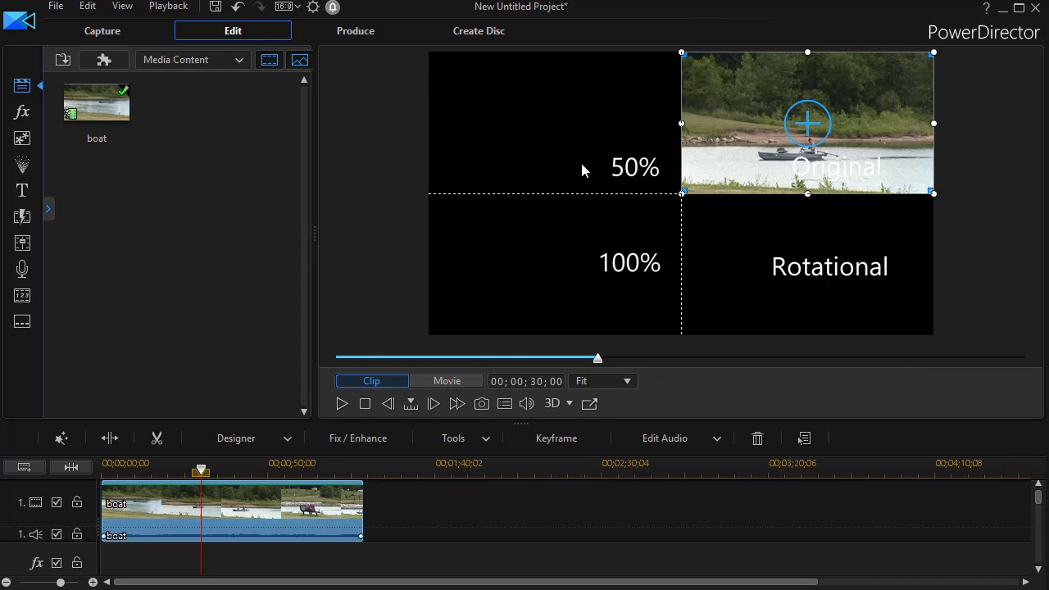
pyautogui.moveTo(160, 288)
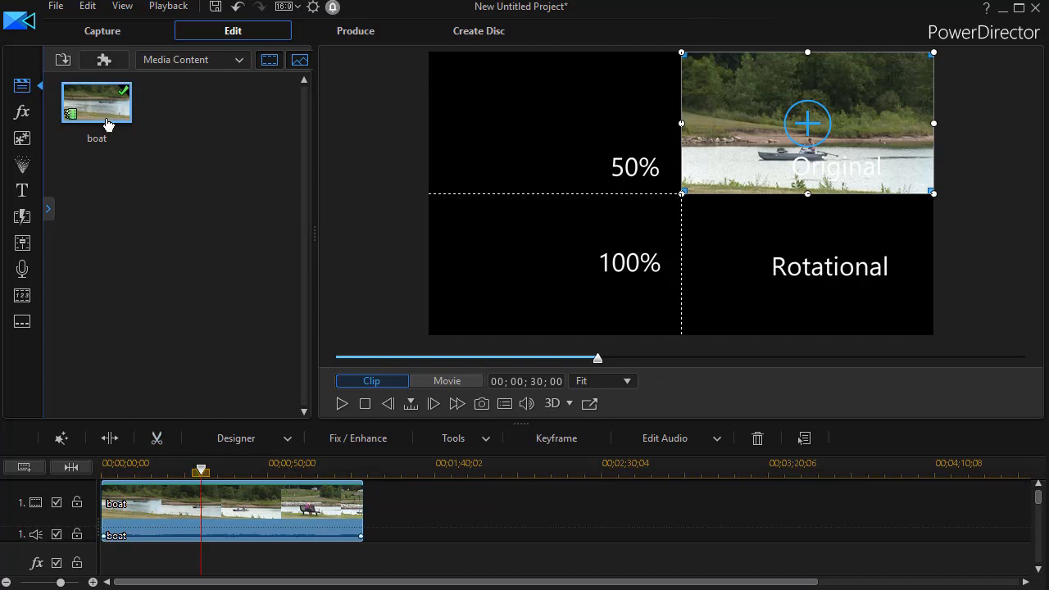
# Scroll down to make room for the second boat clip copy on track 2.
pyautogui.scroll(-3)
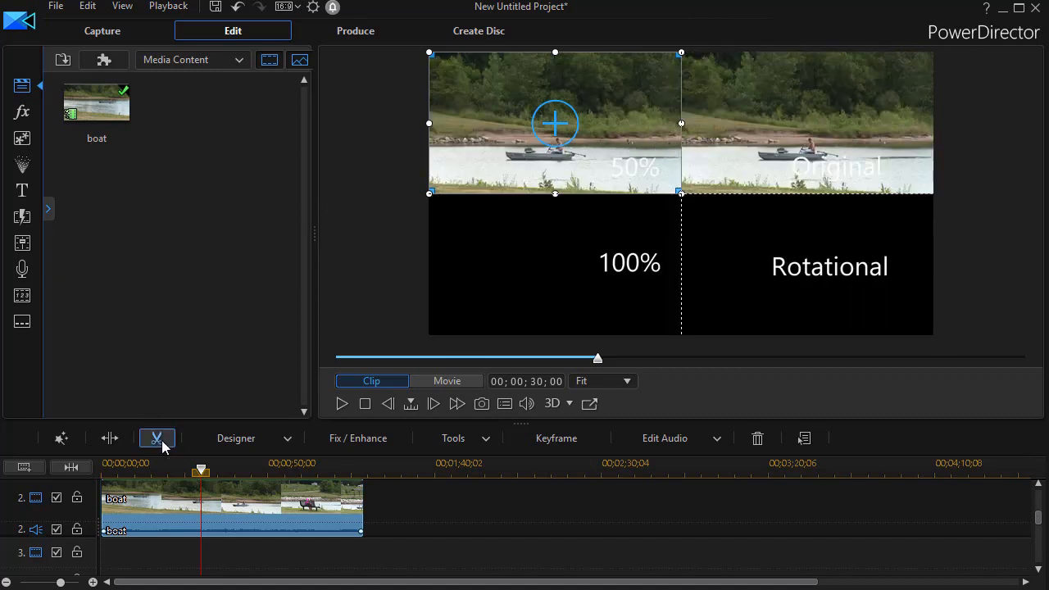
pyautogui.moveTo(151, 516)
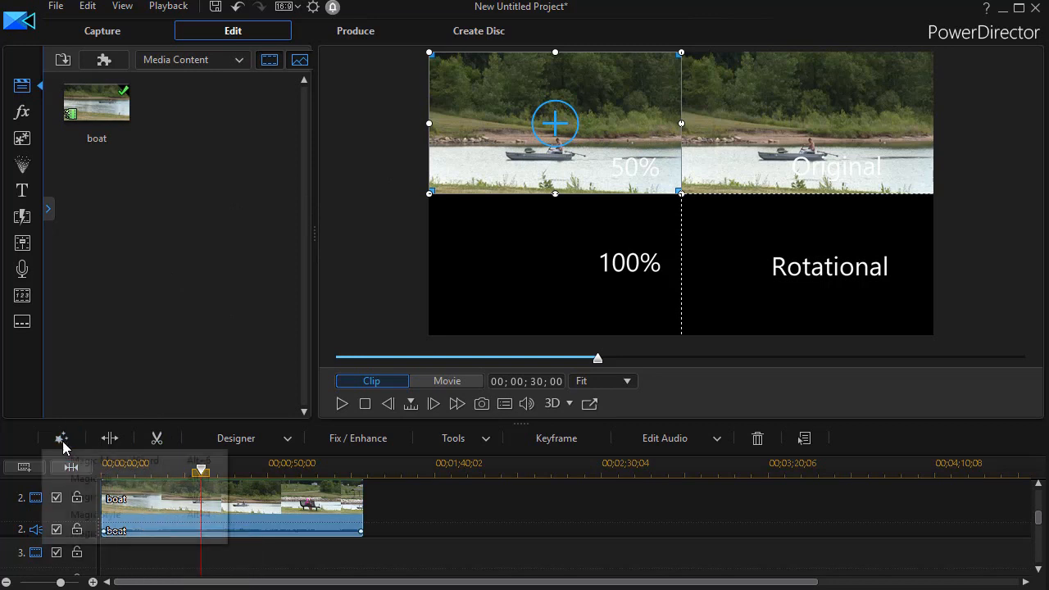
# Open Fix / Enhance for the 50% clip, dismiss the tip, and widen the stabilizer panel.
pyautogui.click(357, 438)
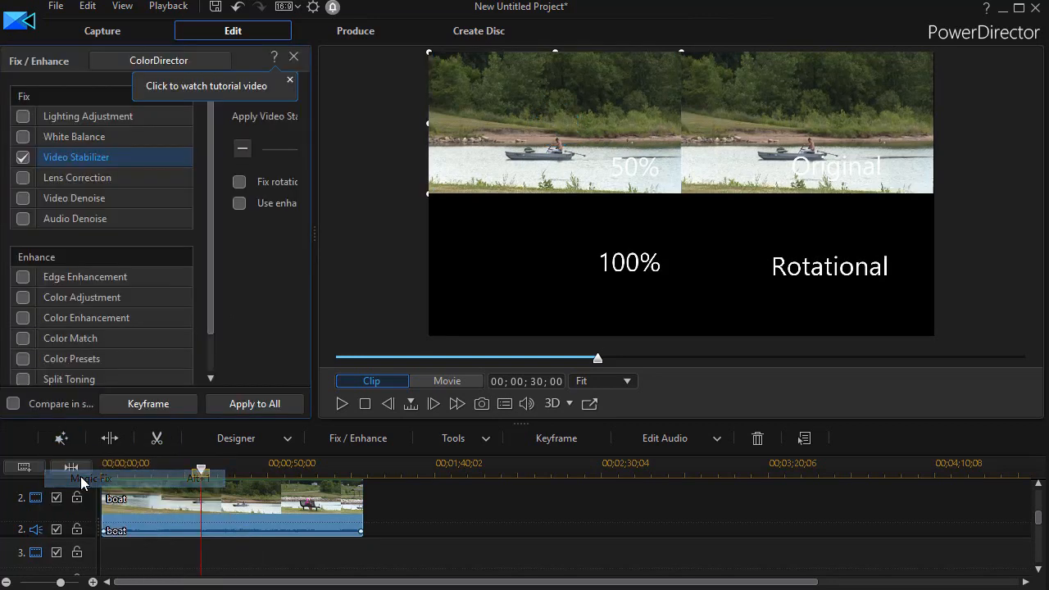
pyautogui.click(23, 156)
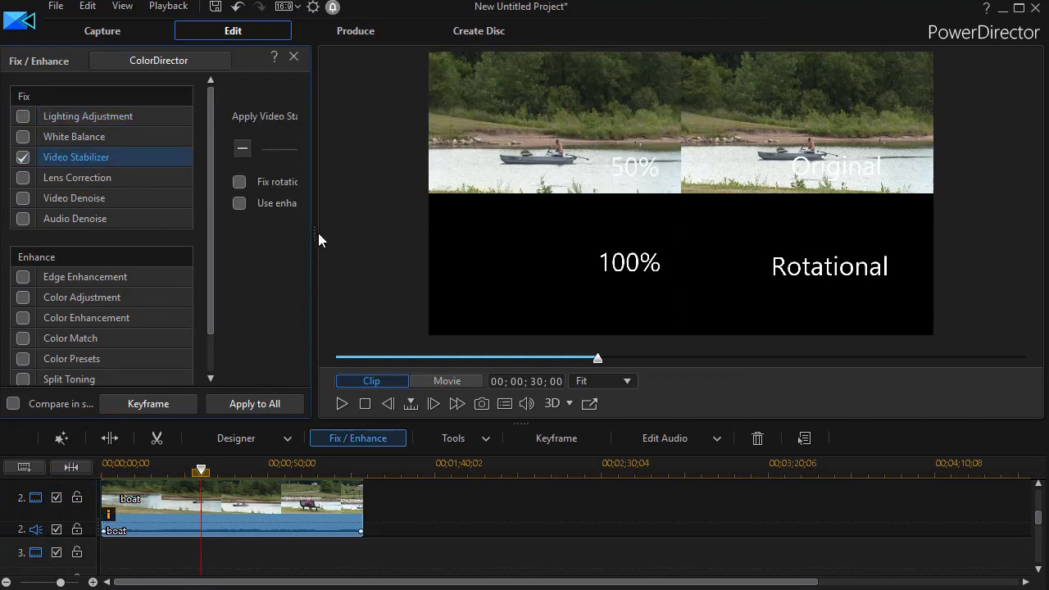
pyautogui.moveTo(315, 251); pyautogui.dragTo(479, 251)
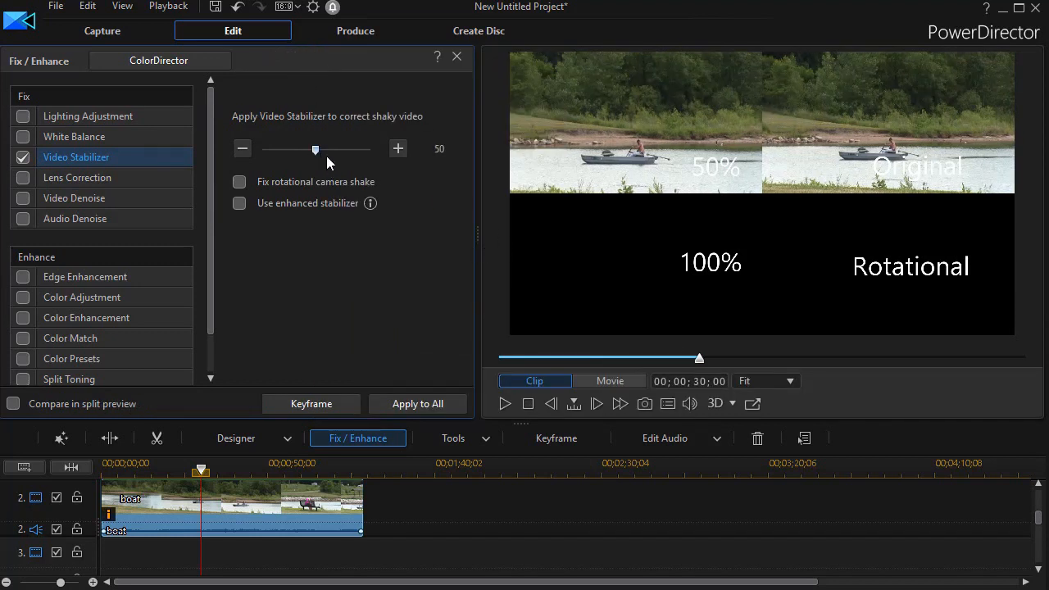
pyautogui.moveTo(479, 246)
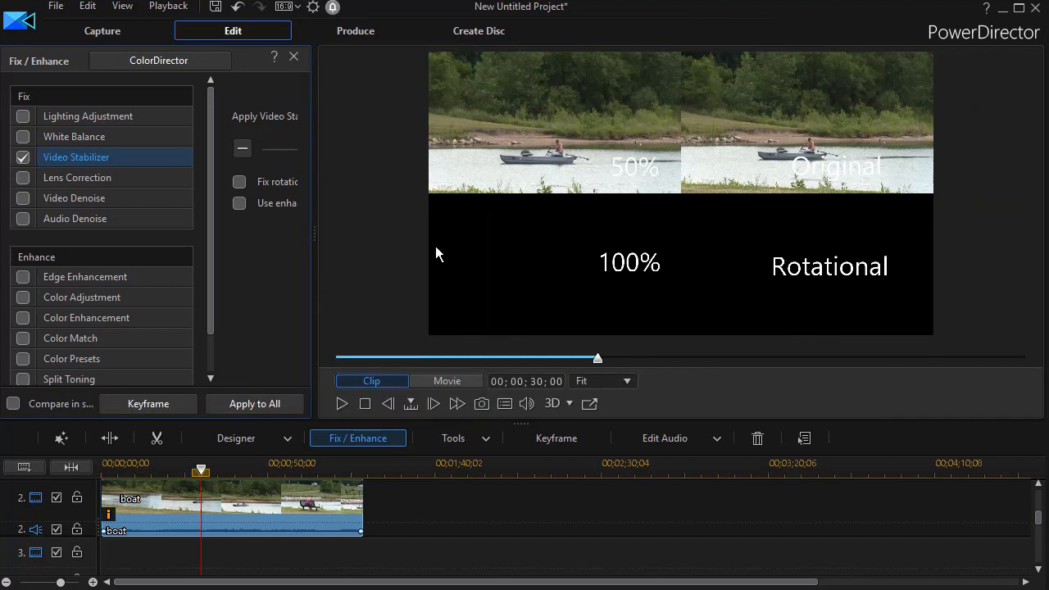
pyautogui.moveTo(663, 203)
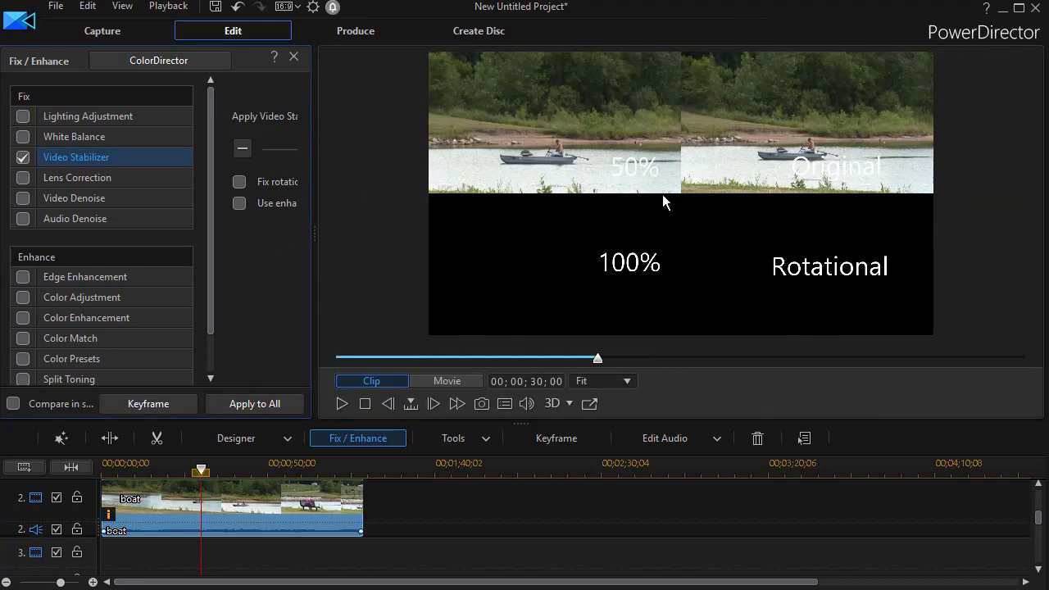
pyautogui.moveTo(685, 199)
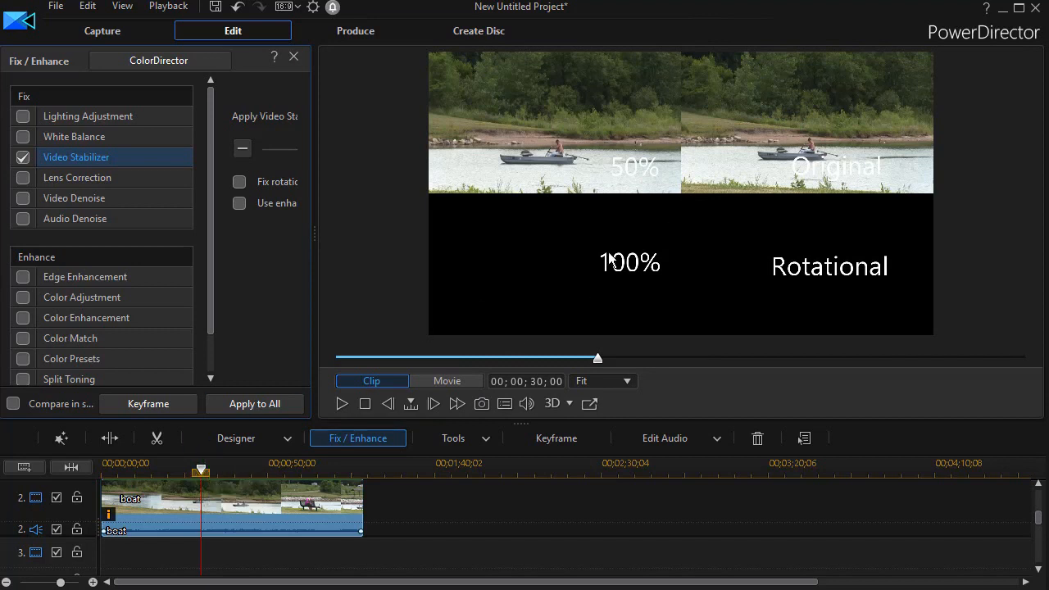
pyautogui.moveTo(711, 203)
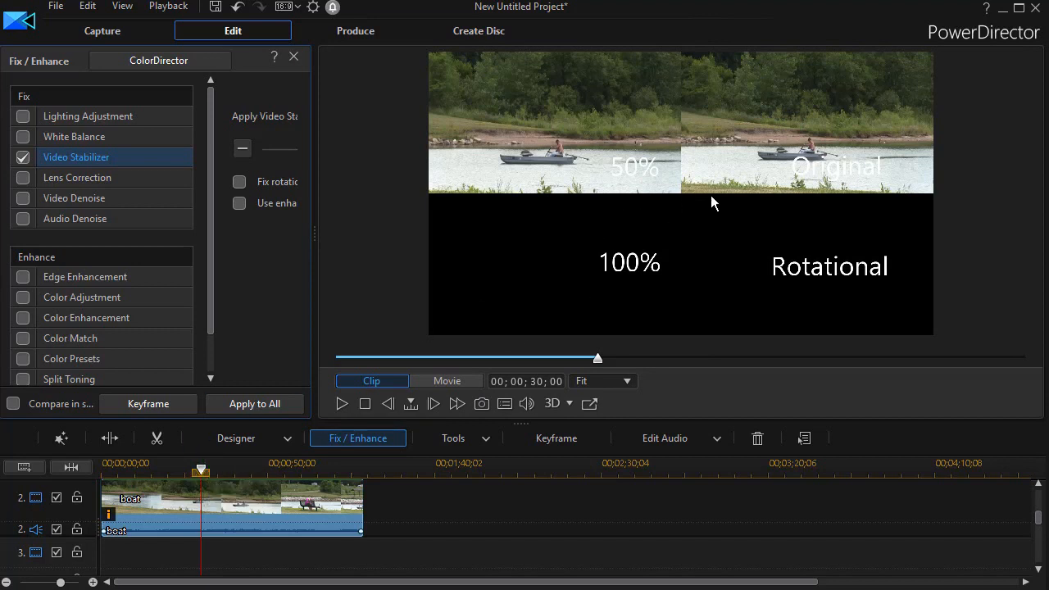
pyautogui.moveTo(684, 198)
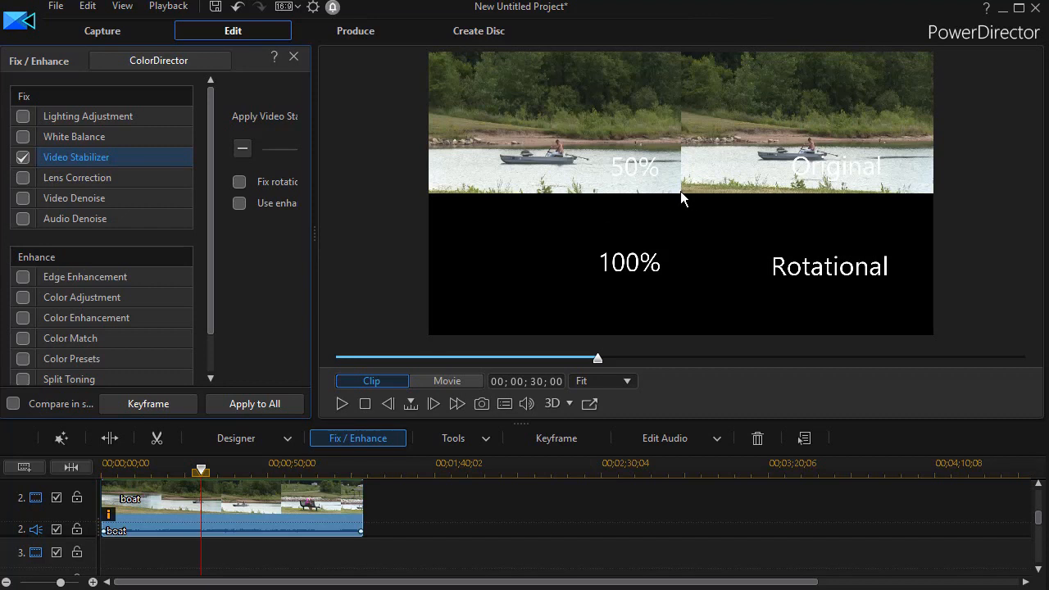
pyautogui.moveTo(491, 203)
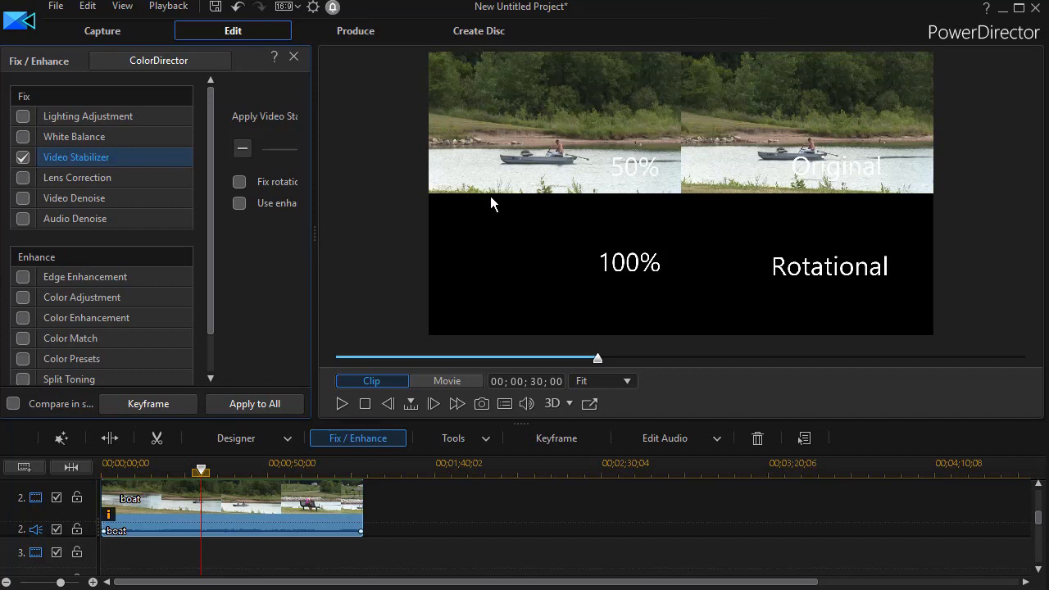
pyautogui.moveTo(607, 203)
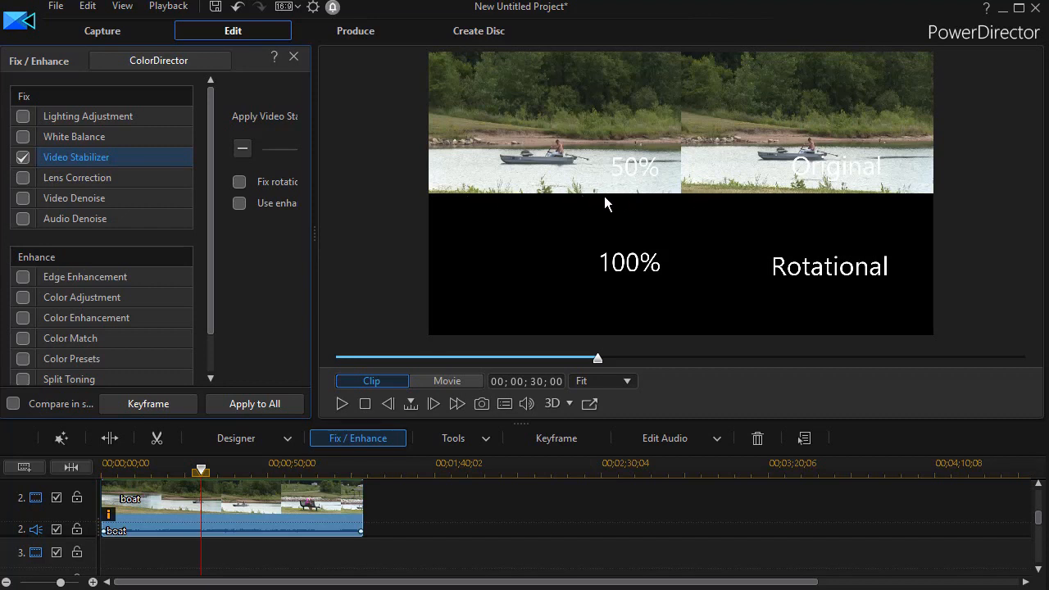
pyautogui.moveTo(671, 152)
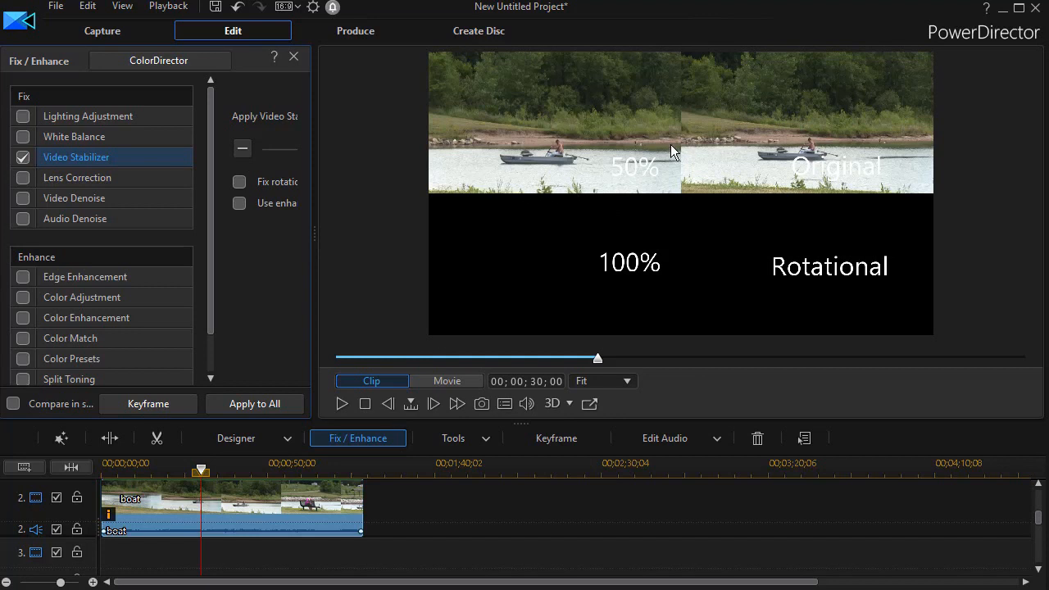
pyautogui.moveTo(684, 150)
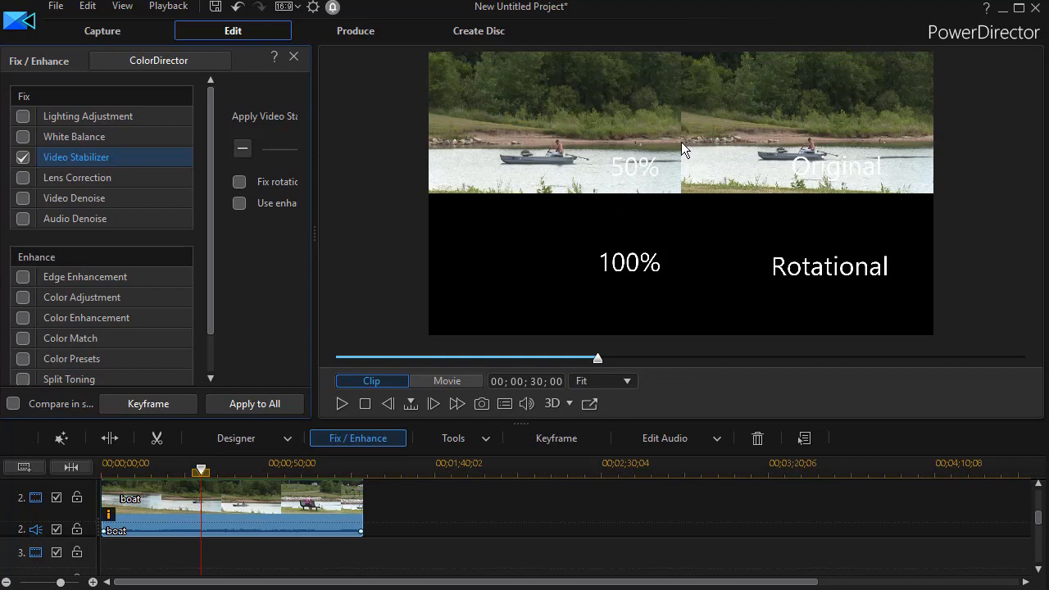
pyautogui.moveTo(688, 150)
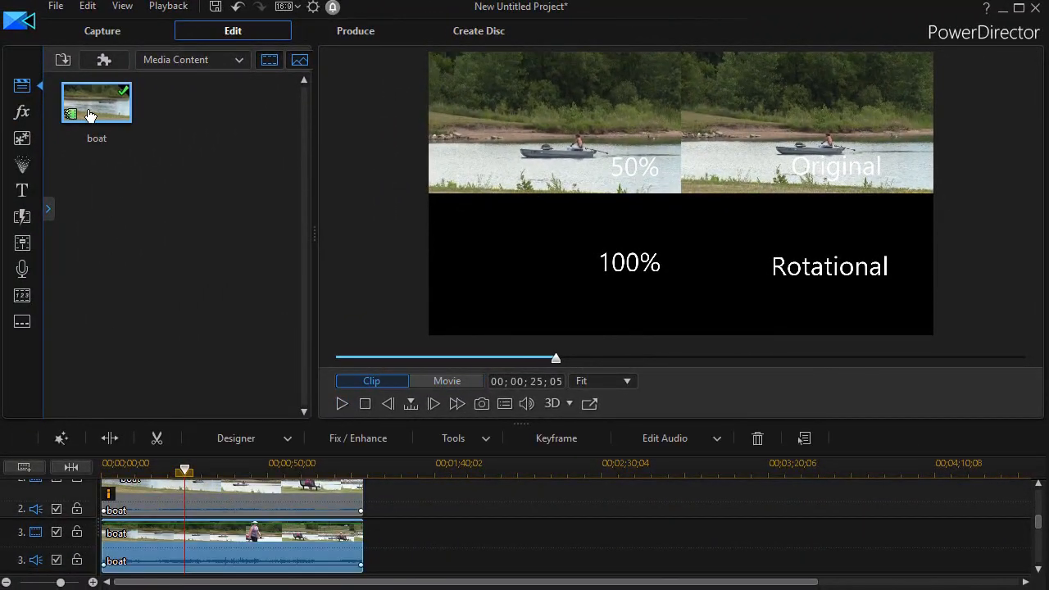
# Shrink the third boat clip into the bottom-left quarter and set Video Stabilizer to 100.
pyautogui.click(61, 439)
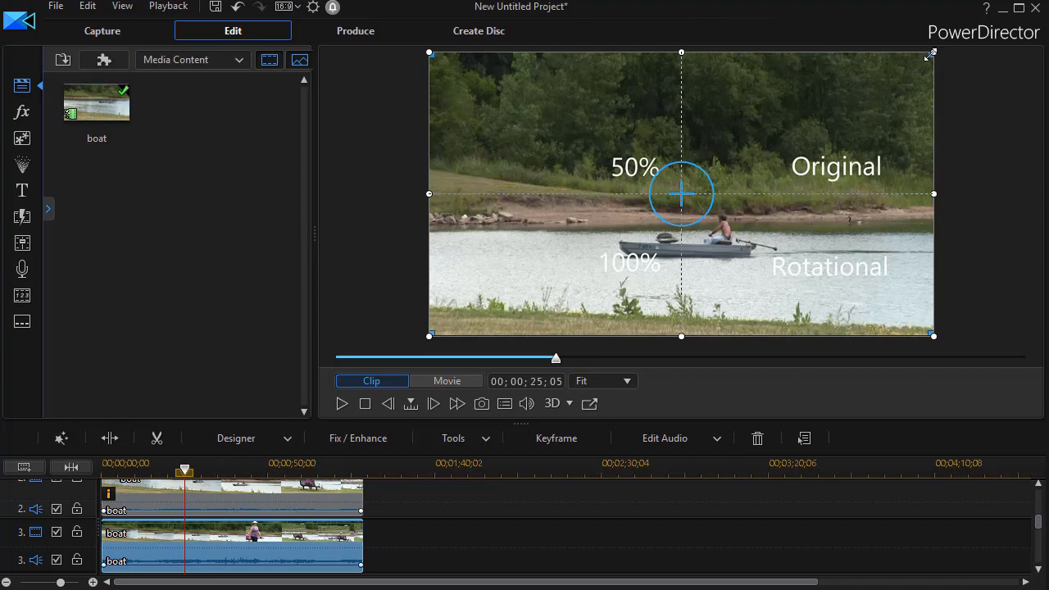
pyautogui.moveTo(680, 194); pyautogui.dragTo(554, 265)
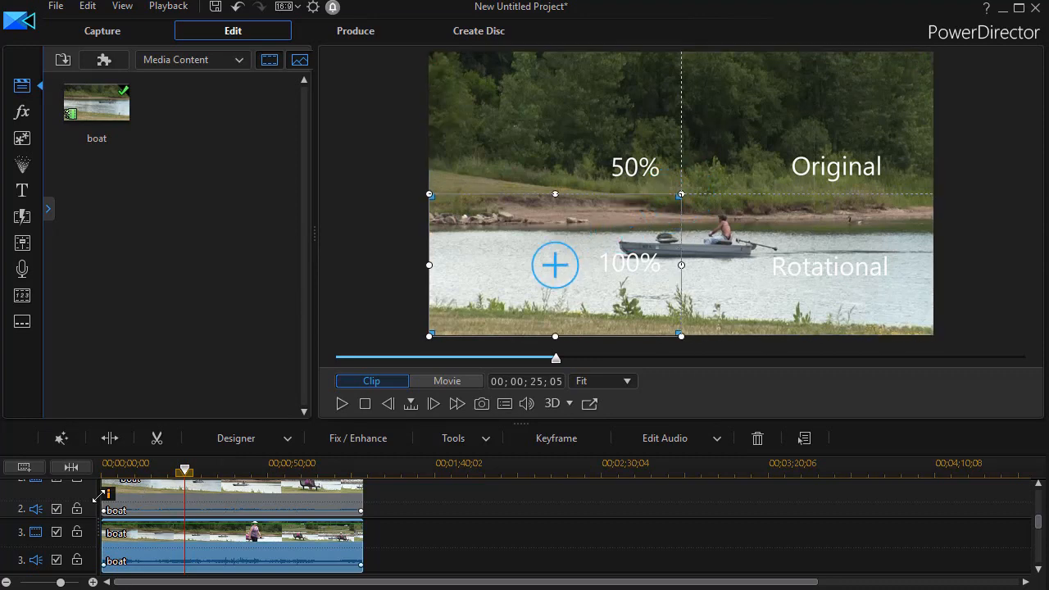
pyautogui.click(61, 437)
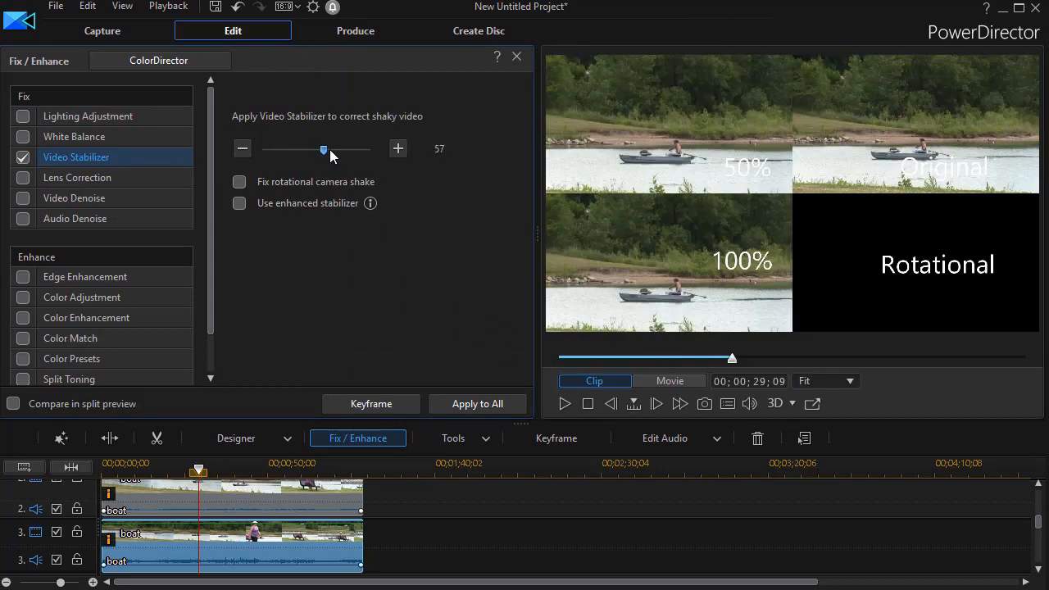
pyautogui.moveTo(324, 150); pyautogui.dragTo(370, 150)
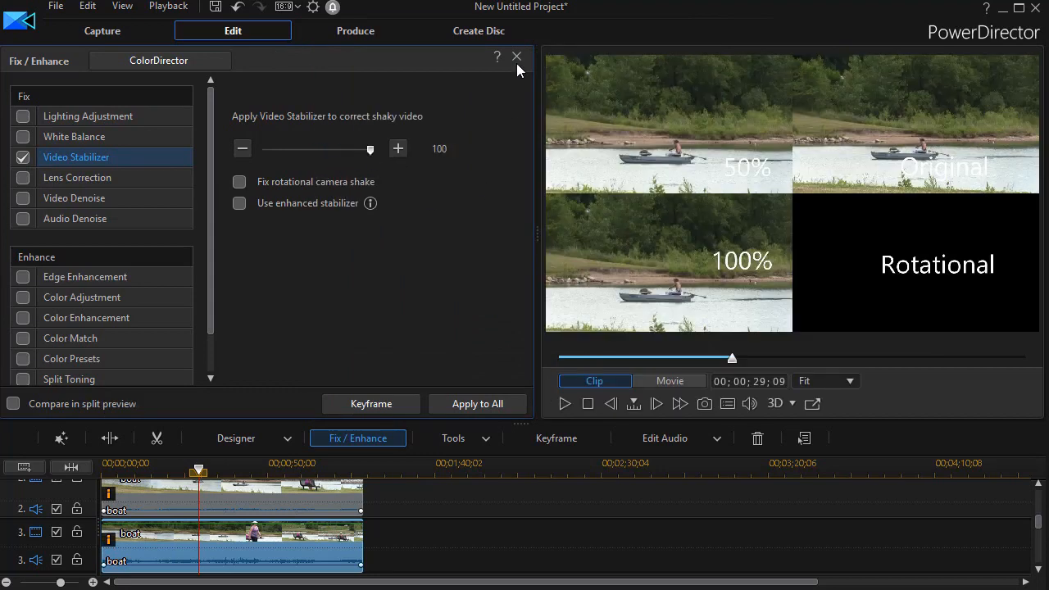
pyautogui.click(516, 57)
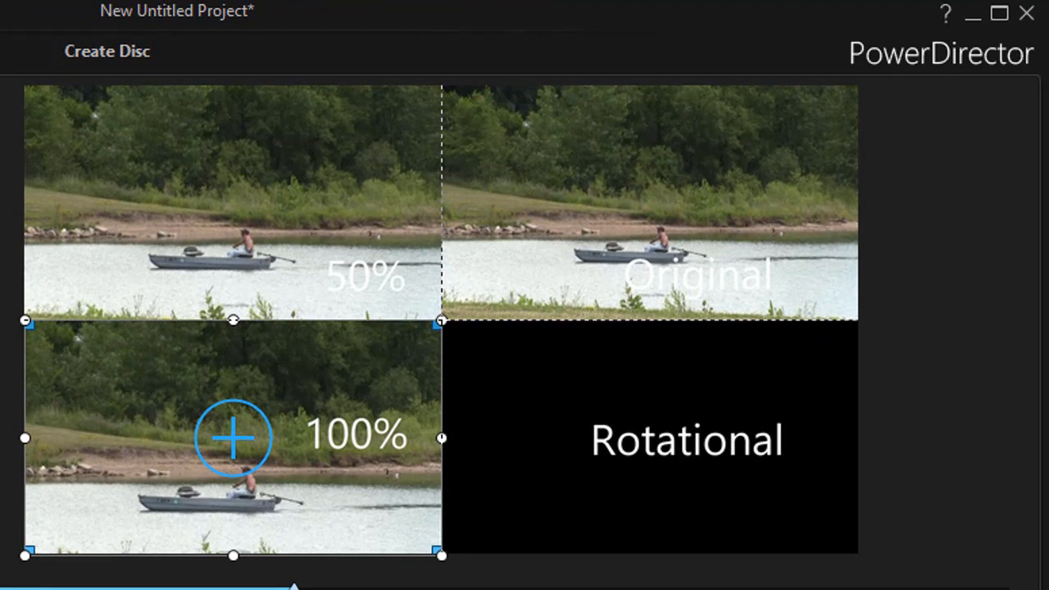
pyautogui.moveTo(386, 426)
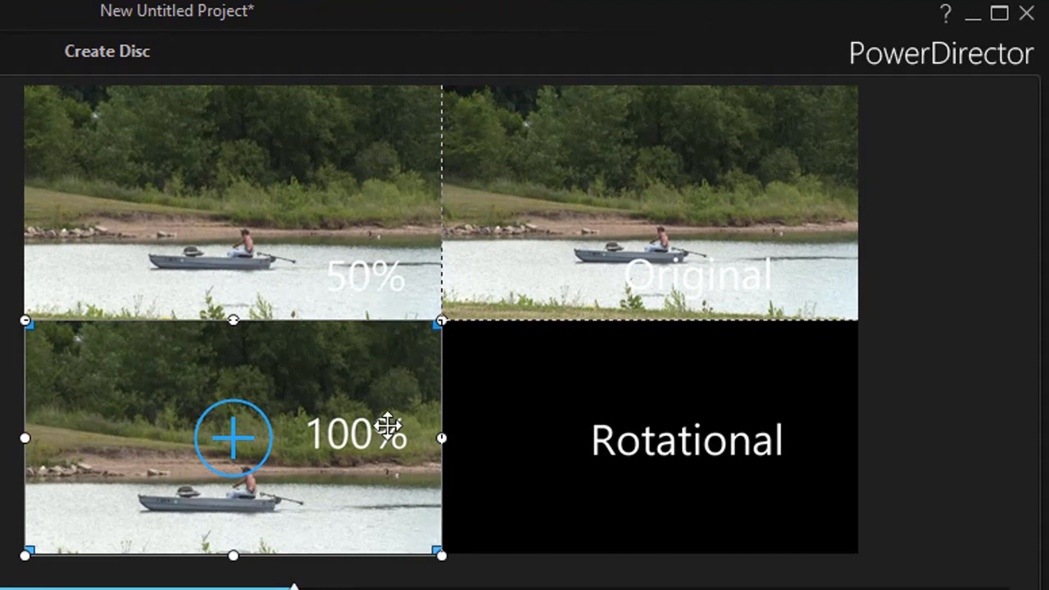
pyautogui.moveTo(57, 254)
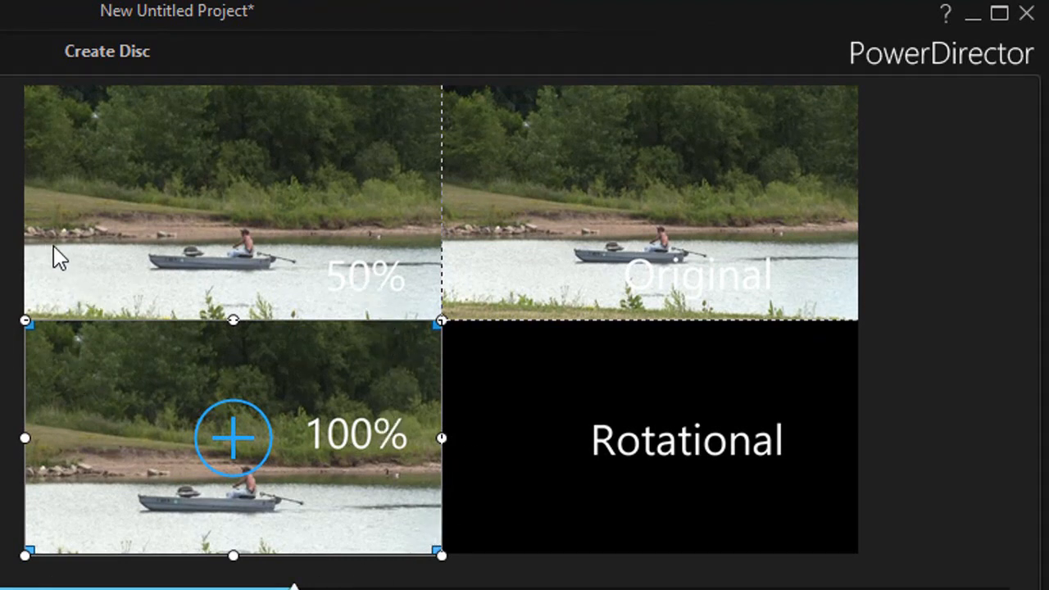
pyautogui.moveTo(111, 289)
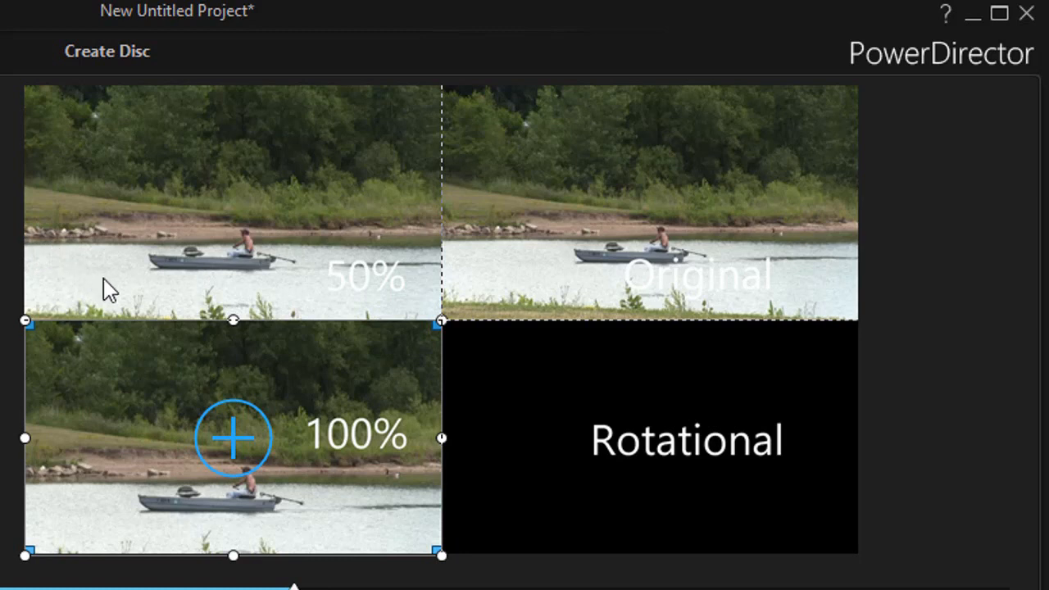
pyautogui.moveTo(442, 242)
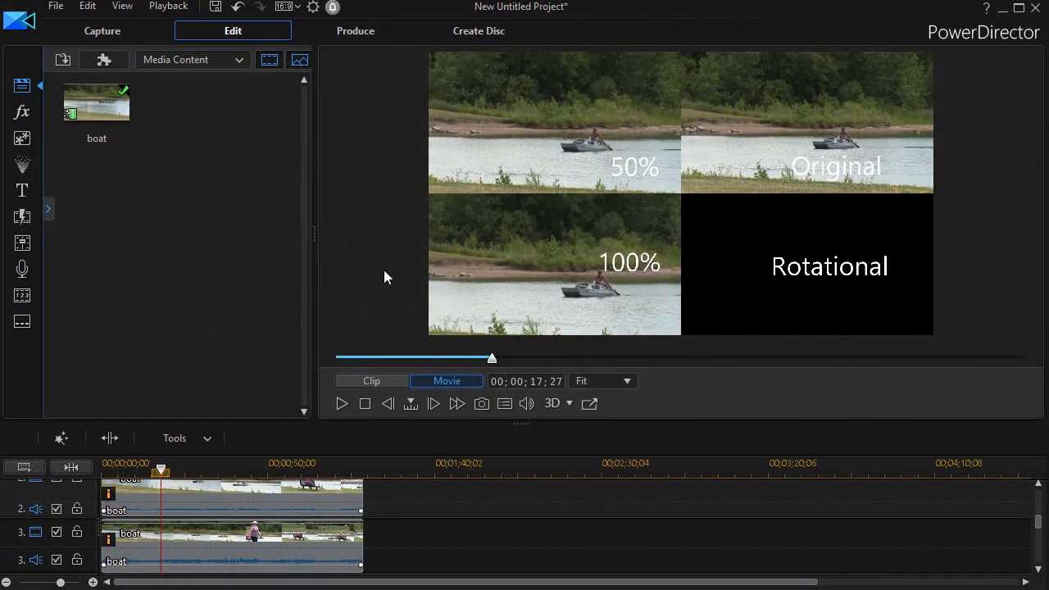
pyautogui.moveTo(196, 191)
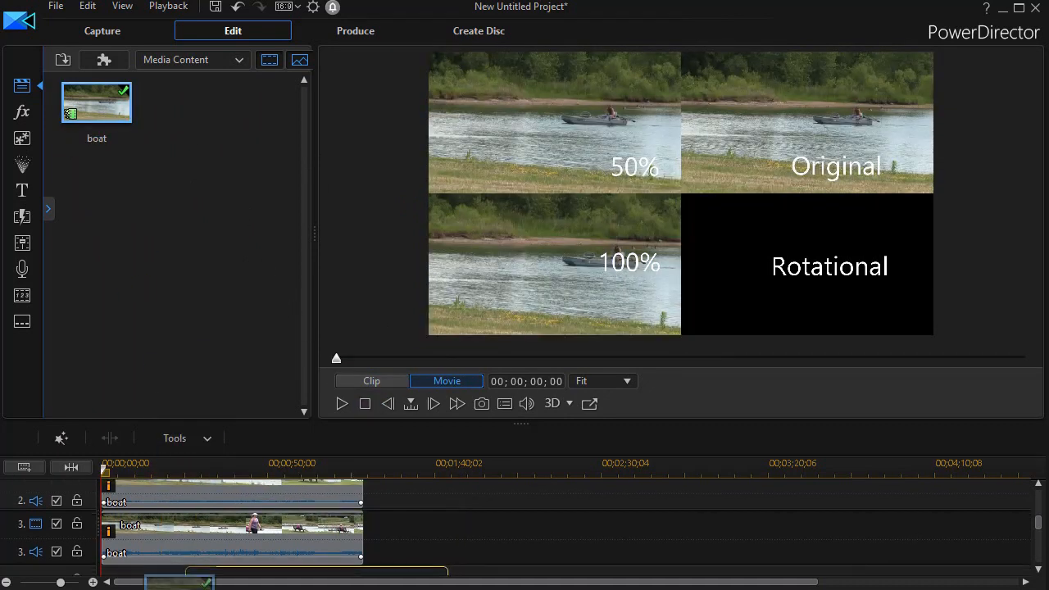
# Scroll down the timeline to reach track 4 for the Rotational copy.
pyautogui.scroll(-3)
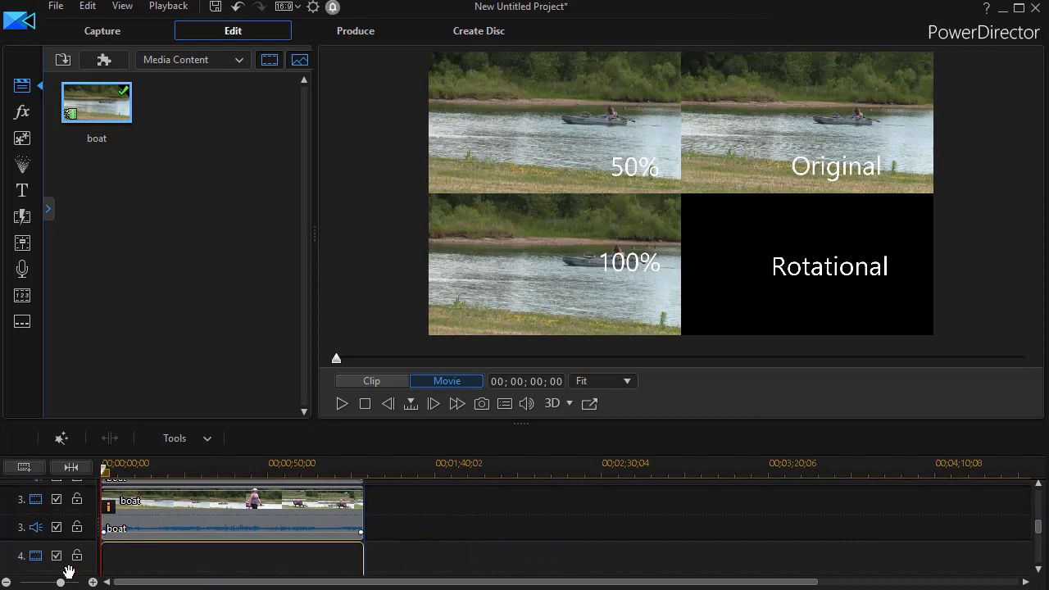
pyautogui.scroll(-3)
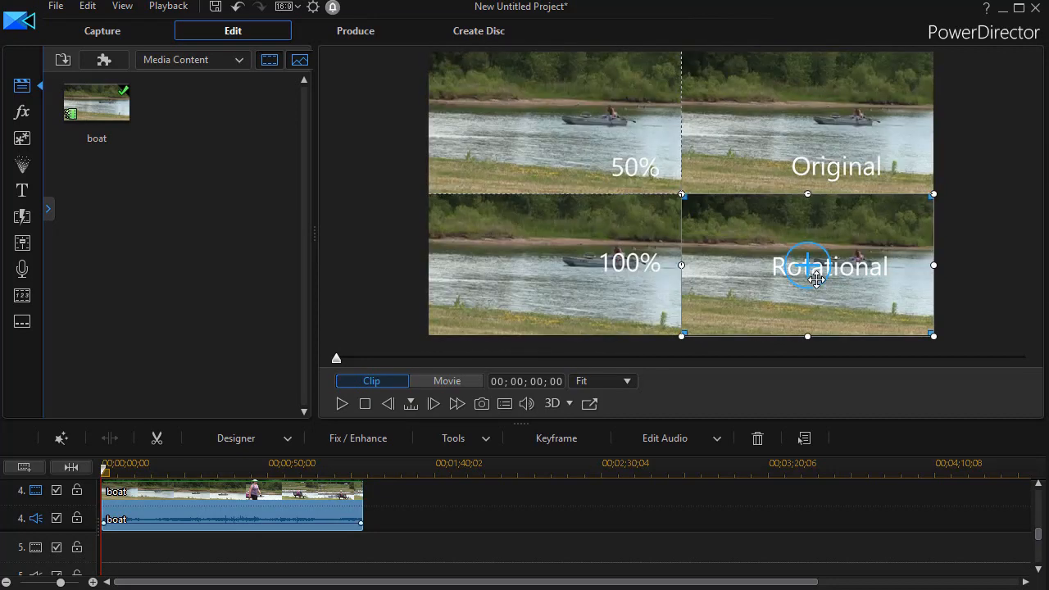
pyautogui.moveTo(213, 520)
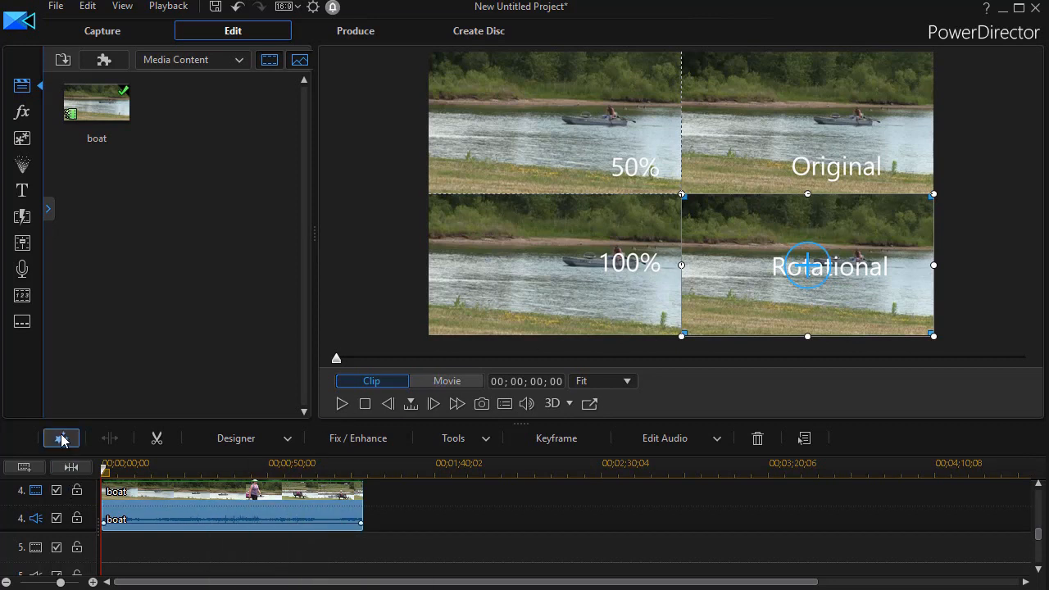
# Enable Video Stabilizer at 50 for the Rotational clip and show the enhanced stabilizer info.
pyautogui.click(358, 437)
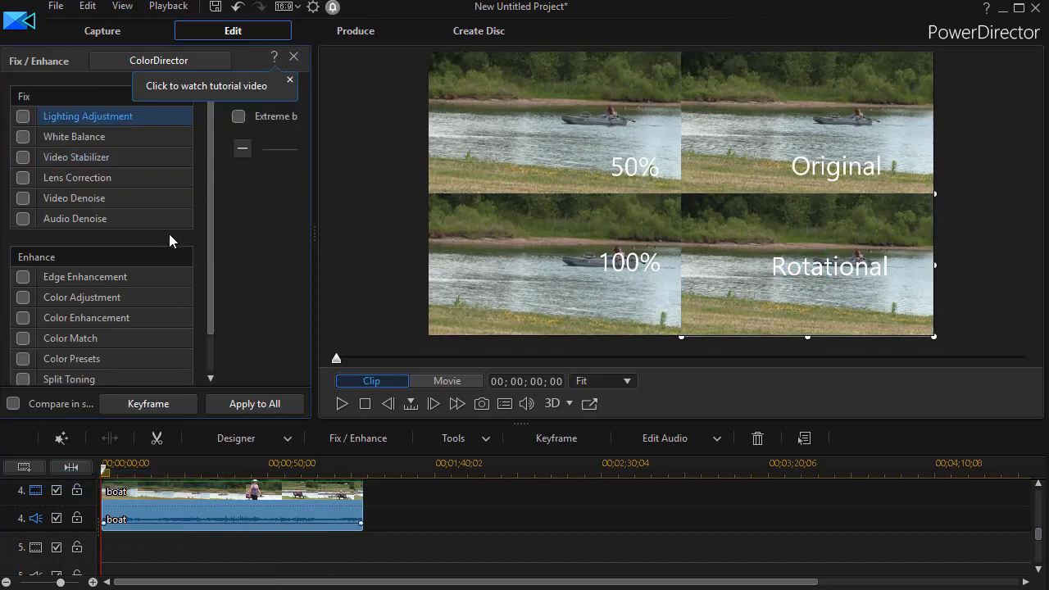
pyautogui.click(76, 157)
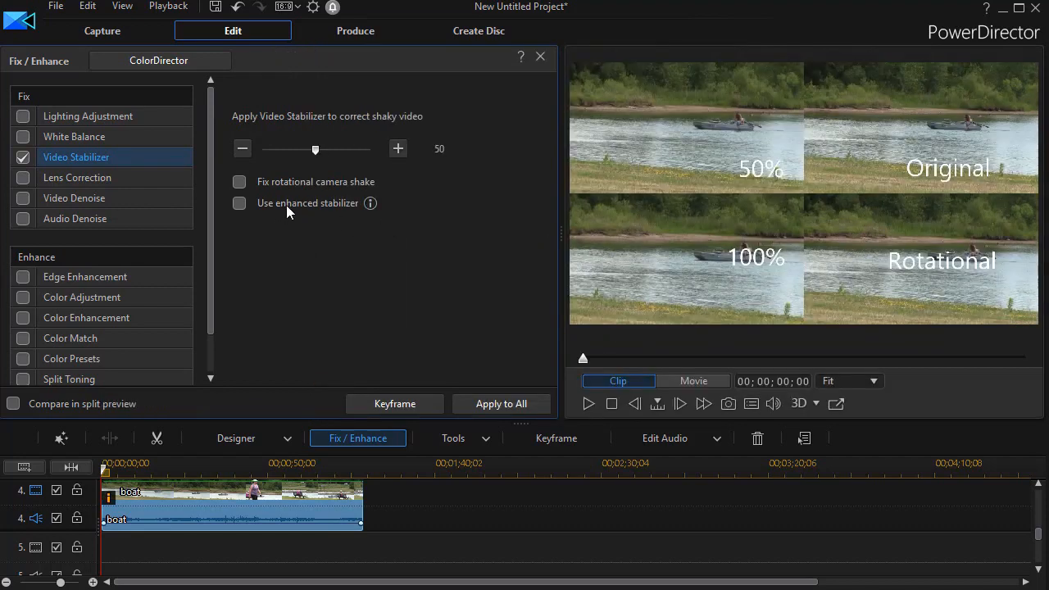
pyautogui.moveTo(351, 217)
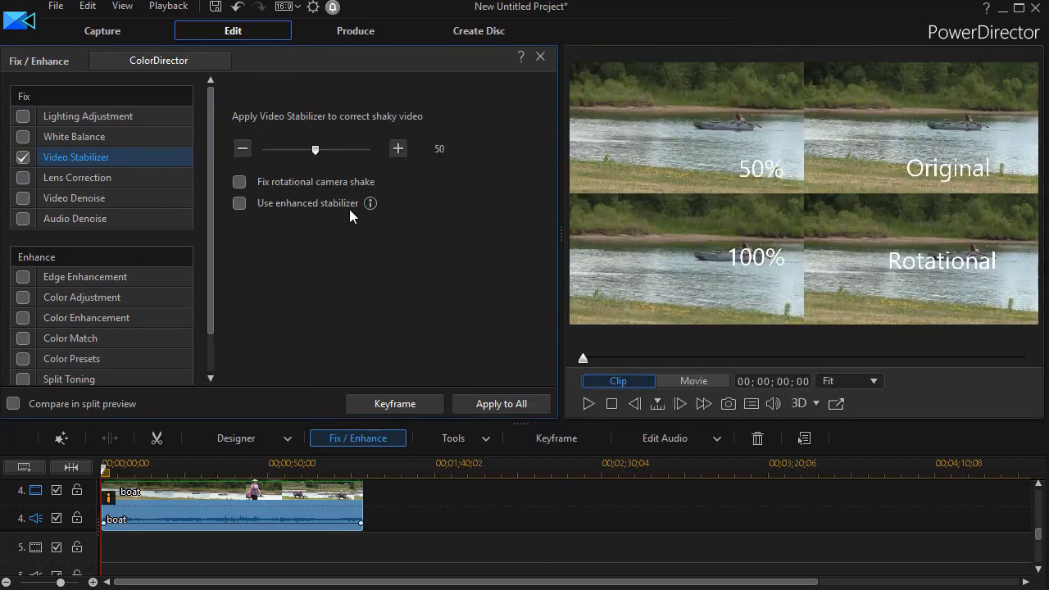
pyautogui.moveTo(370, 203)
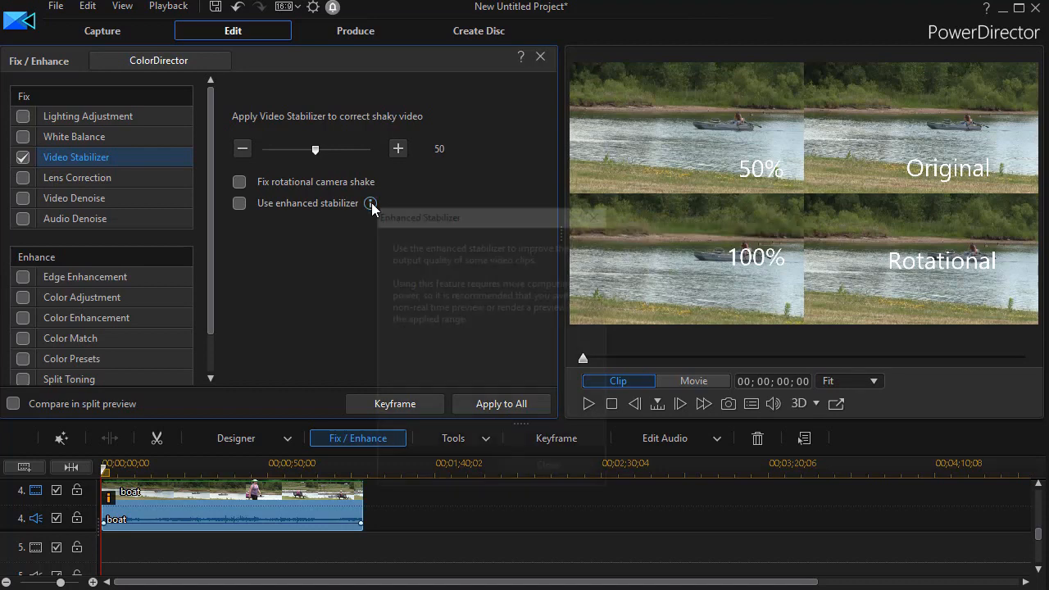
pyautogui.click(370, 203)
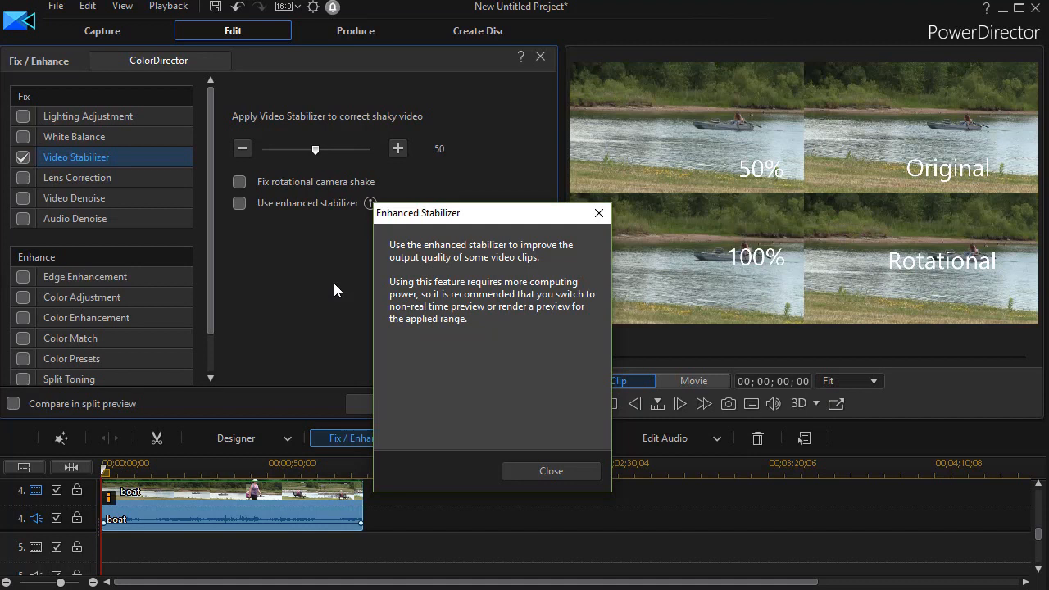
pyautogui.moveTo(375, 331)
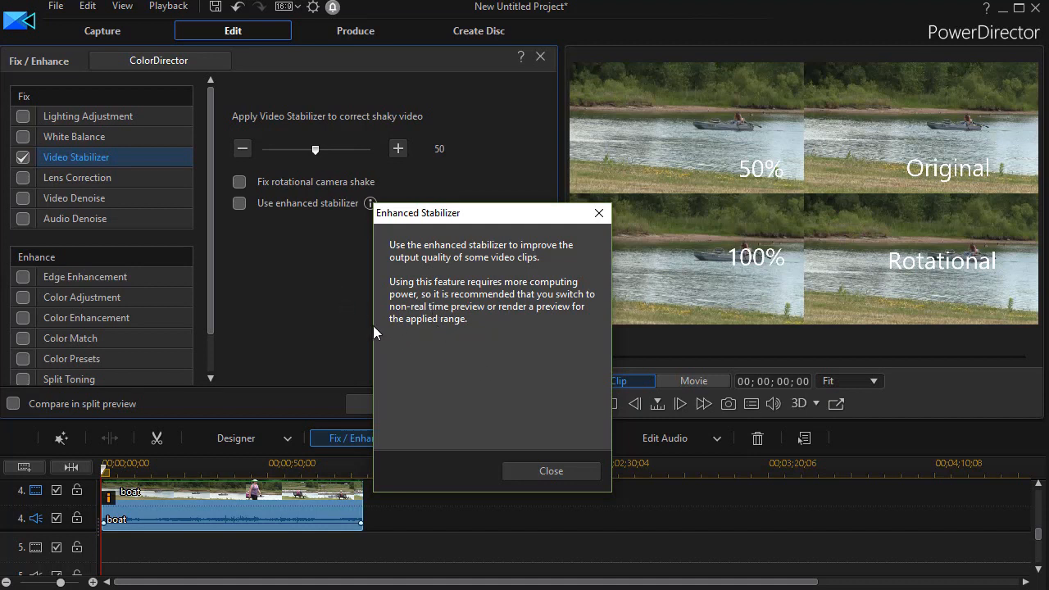
pyautogui.moveTo(550, 471)
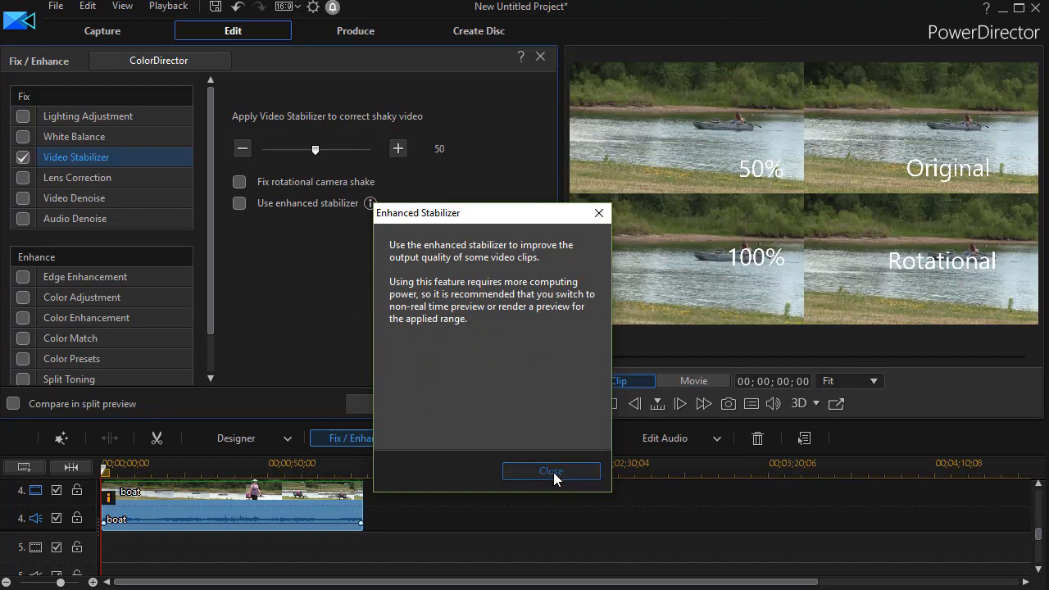
# Close the stabilizer info and set Preferences > Display preview mode to Non Real-time Preview.
pyautogui.click(550, 471)
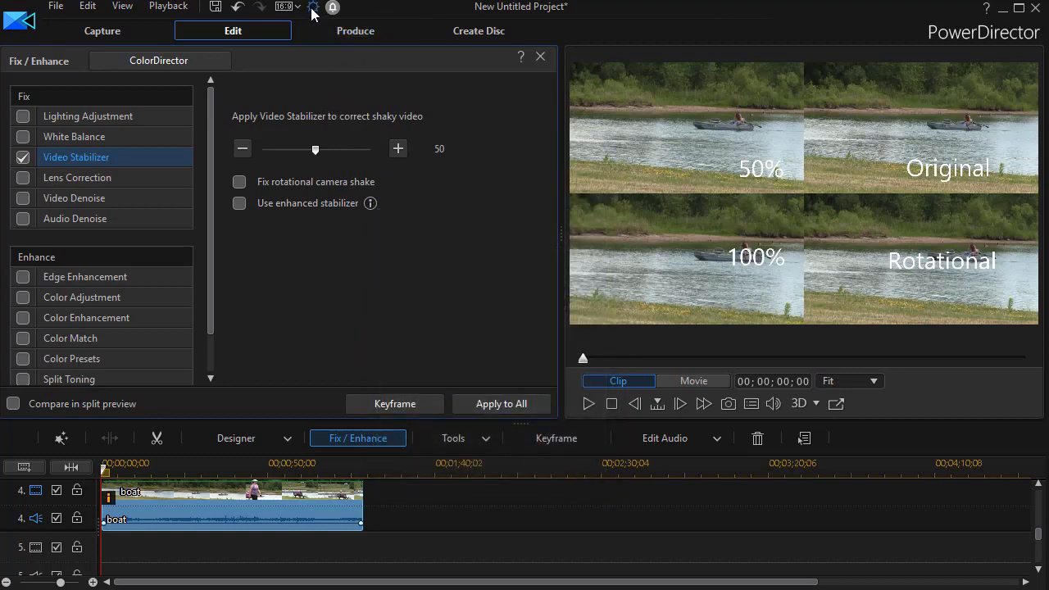
pyautogui.click(314, 6)
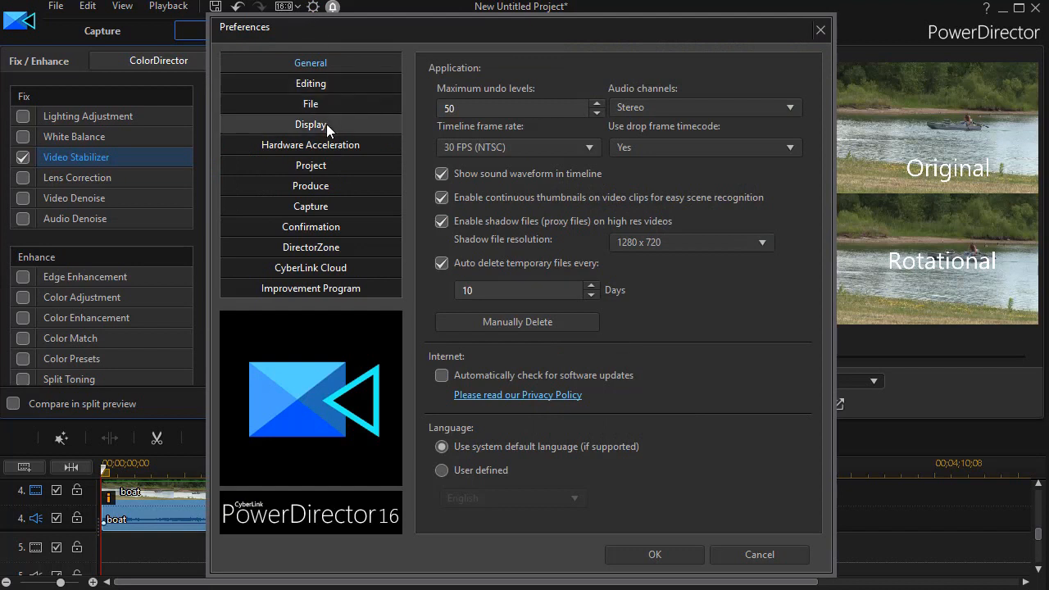
pyautogui.click(310, 124)
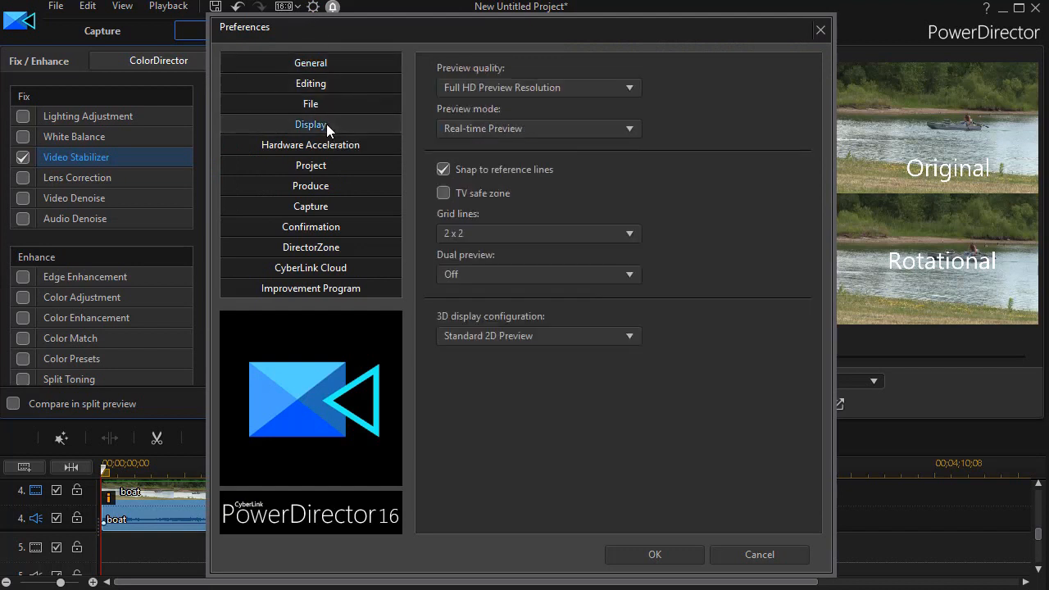
pyautogui.moveTo(629, 128)
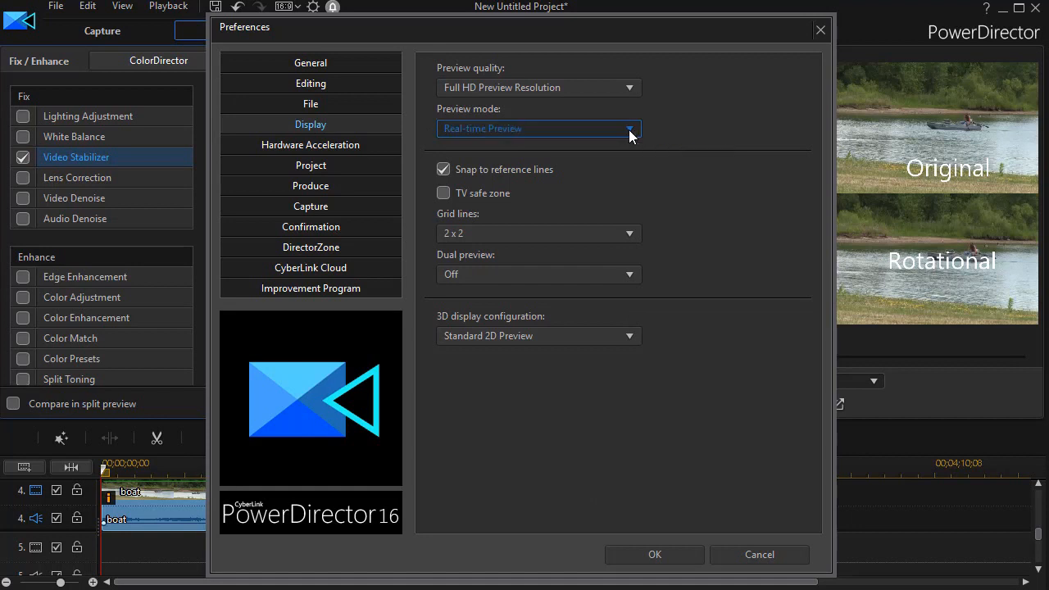
pyautogui.click(629, 129)
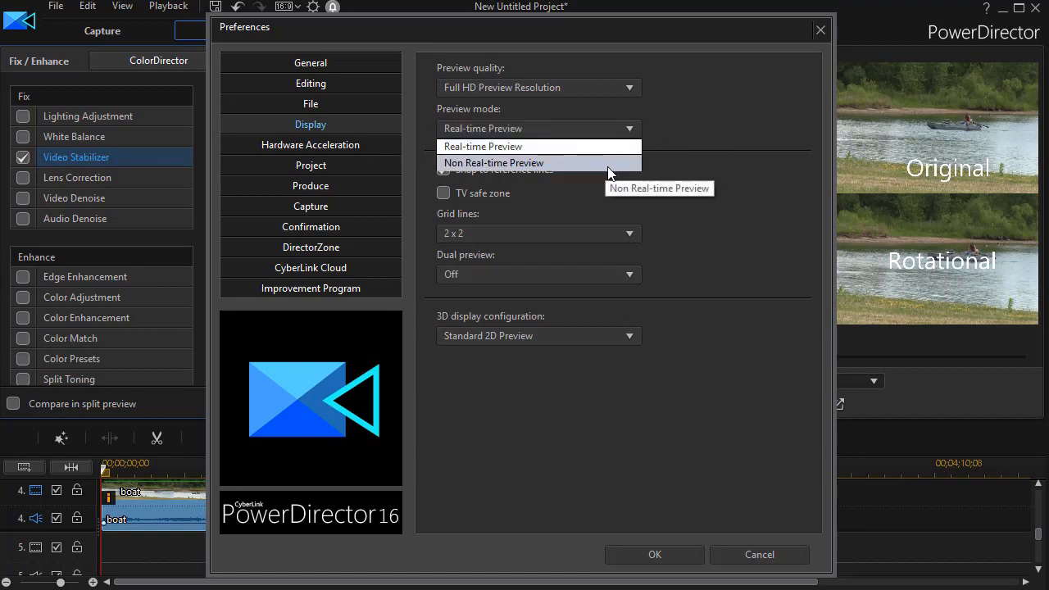
pyautogui.click(483, 146)
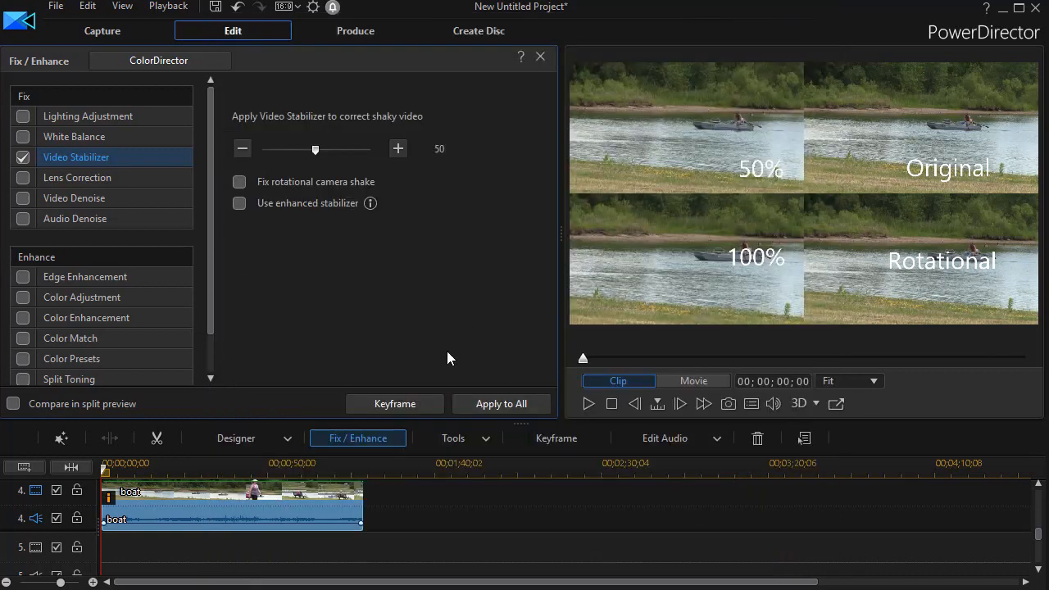
# Tick Fix rotational camera shake in the Rotational clip's Video Stabilizer settings.
pyautogui.click(239, 202)
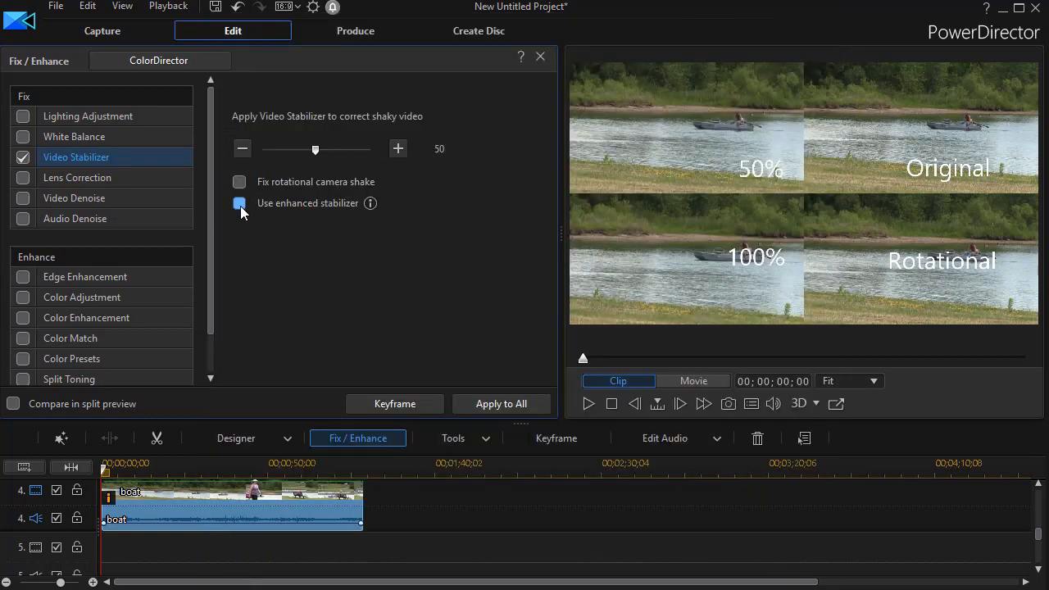
pyautogui.click(239, 203)
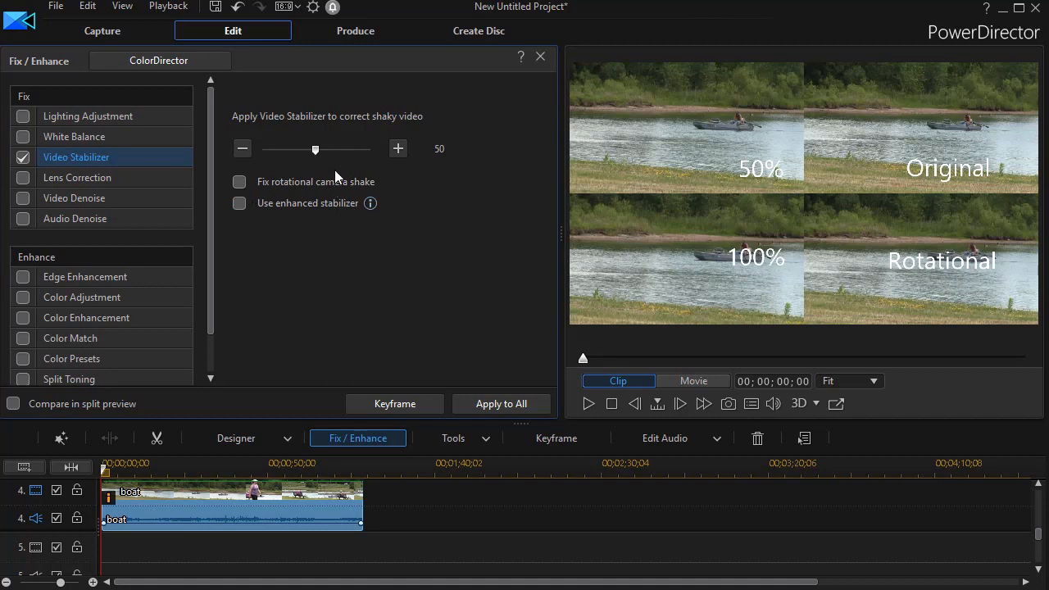
pyautogui.click(239, 181)
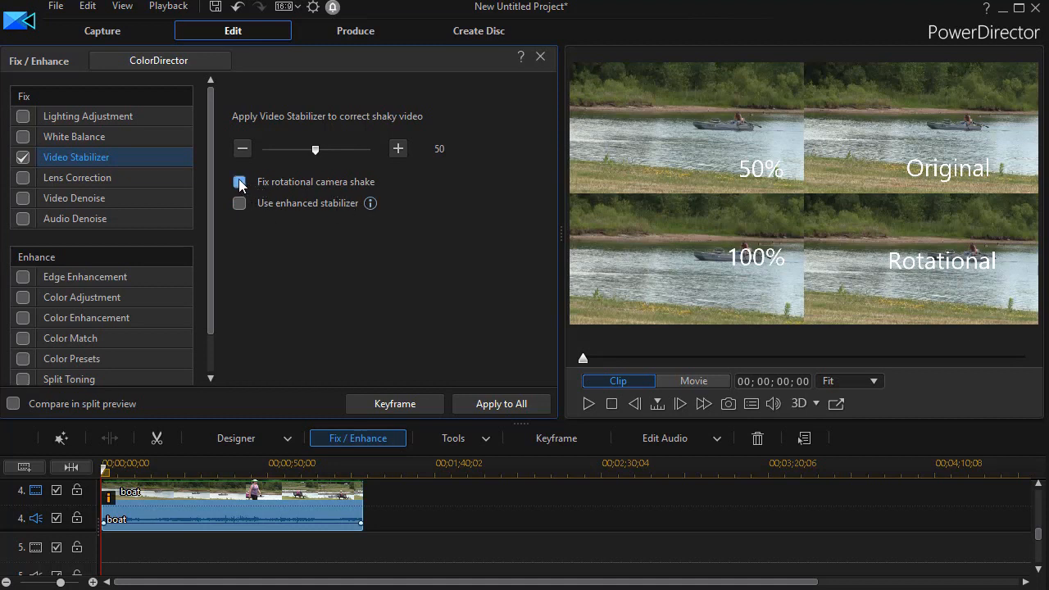
pyautogui.click(239, 181)
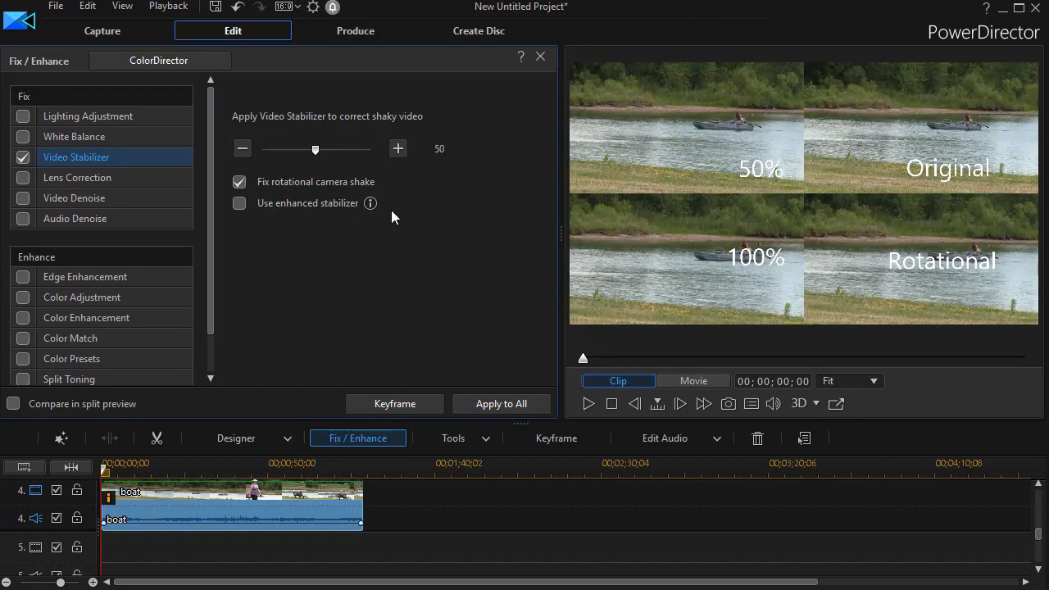
pyautogui.moveTo(414, 281)
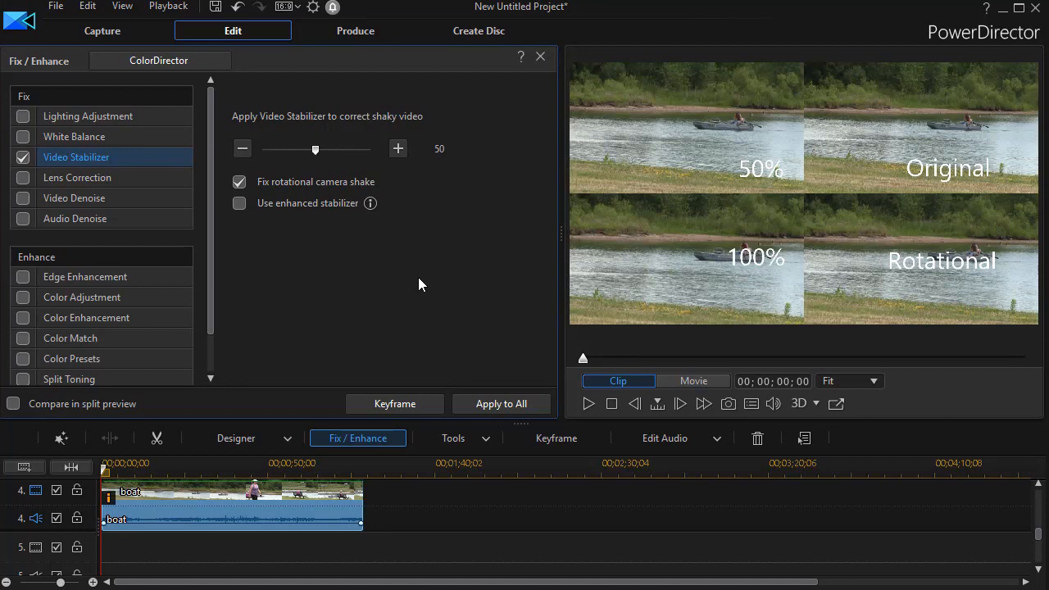
pyautogui.moveTo(559, 242)
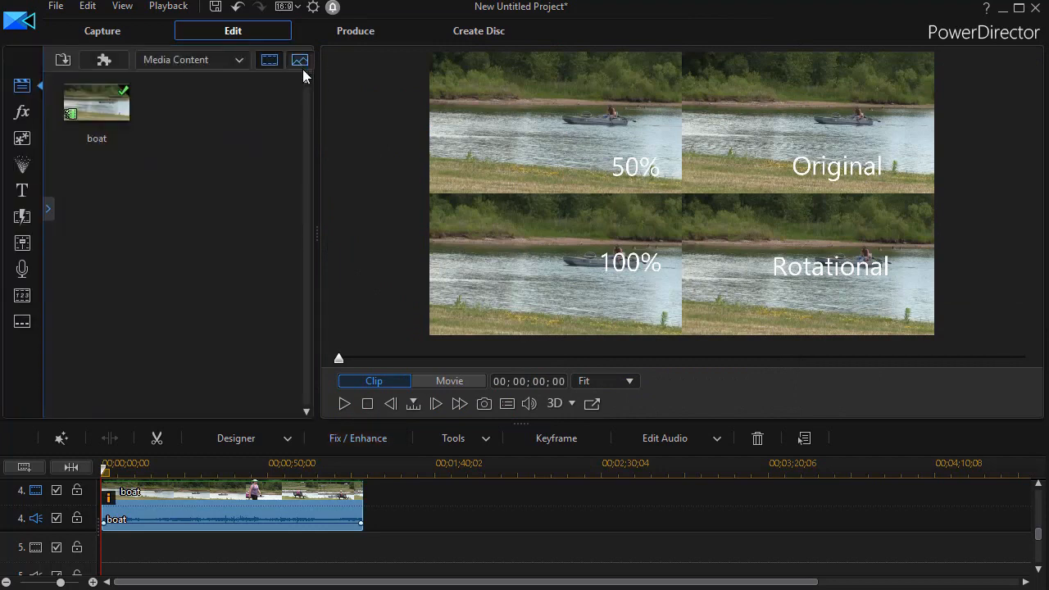
# Play the four-quadrant boat comparison to about 00;00;35;06.
pyautogui.click(830, 267)
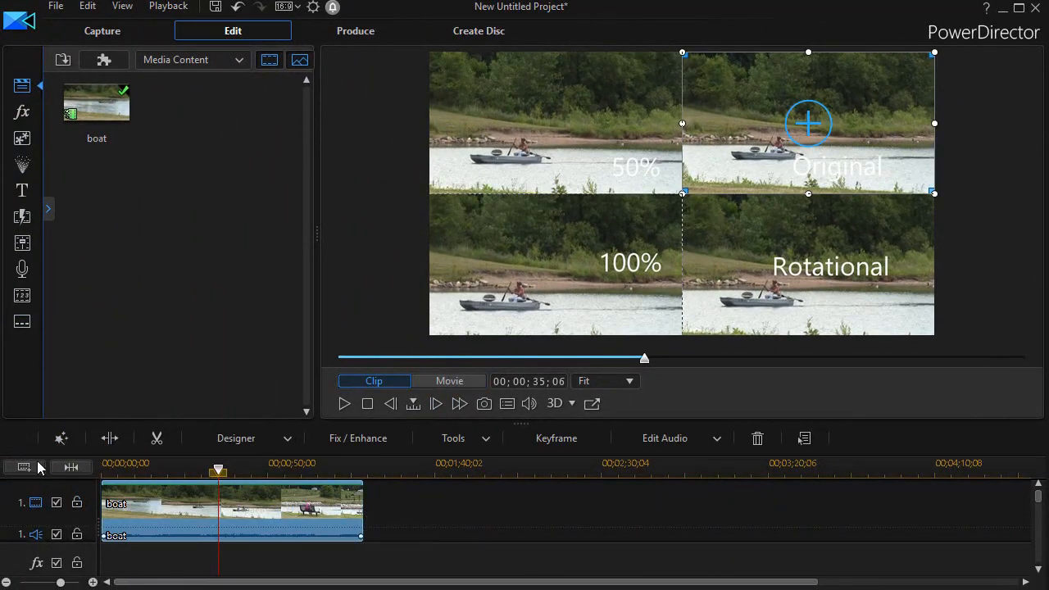
# Open Fix / Enhance for the track 1 clip and tick Video Stabilizer at 50.
pyautogui.click(61, 438)
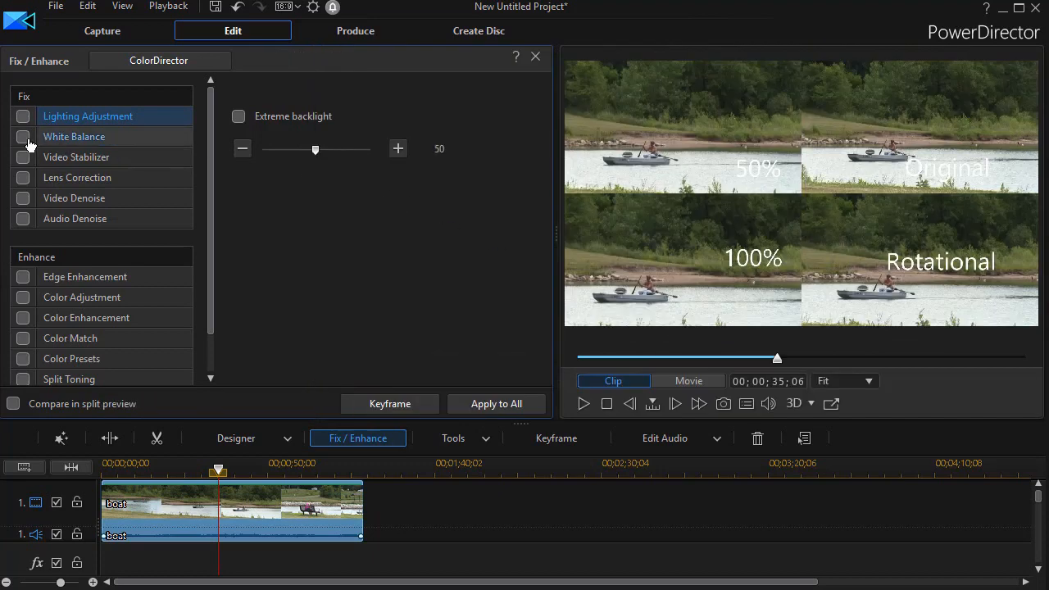
pyautogui.moveTo(27, 172)
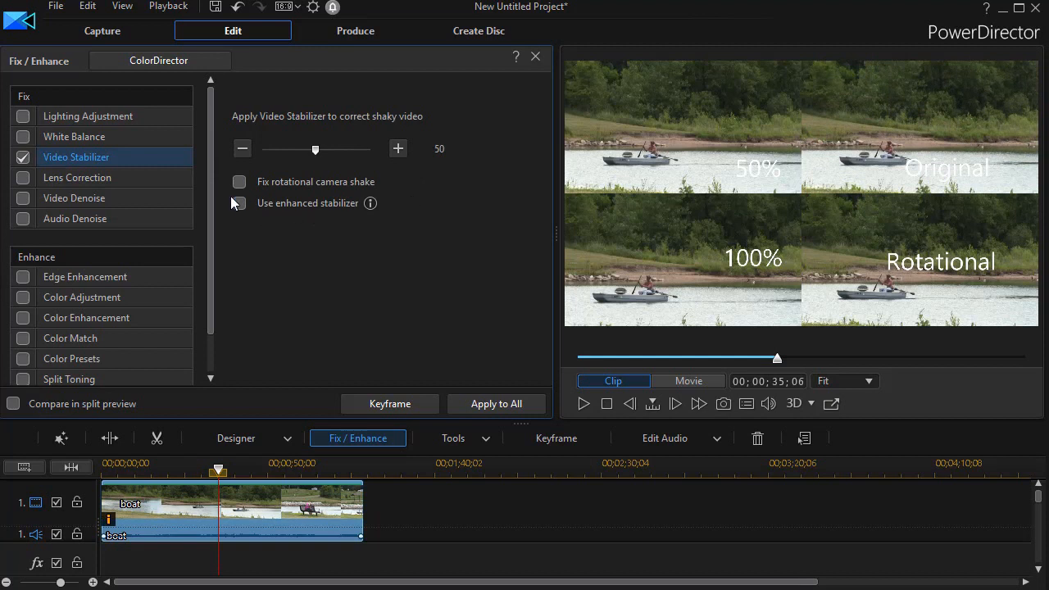
pyautogui.click(239, 203)
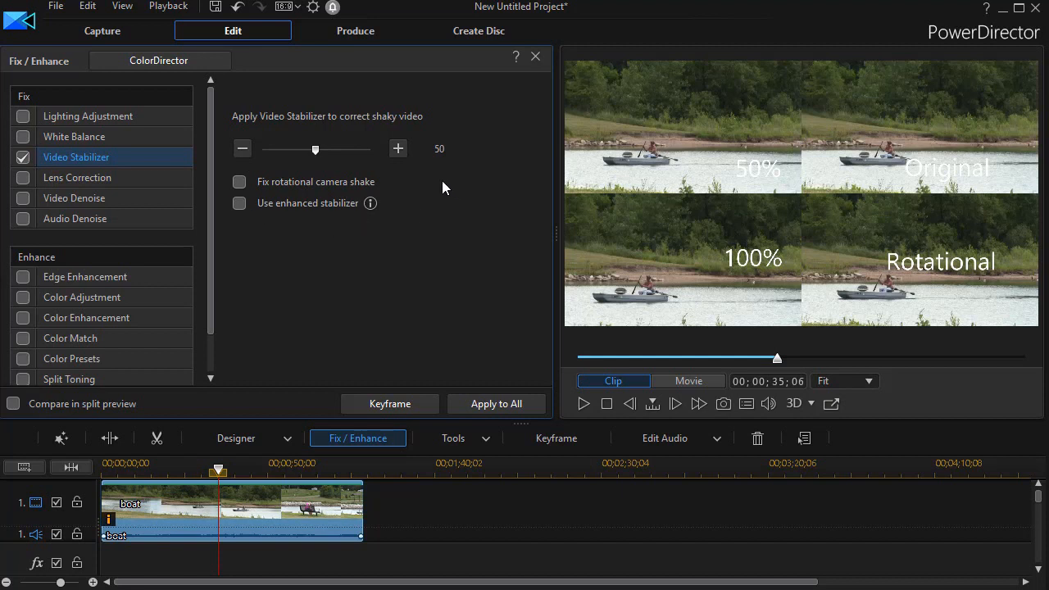
pyautogui.moveTo(403, 204)
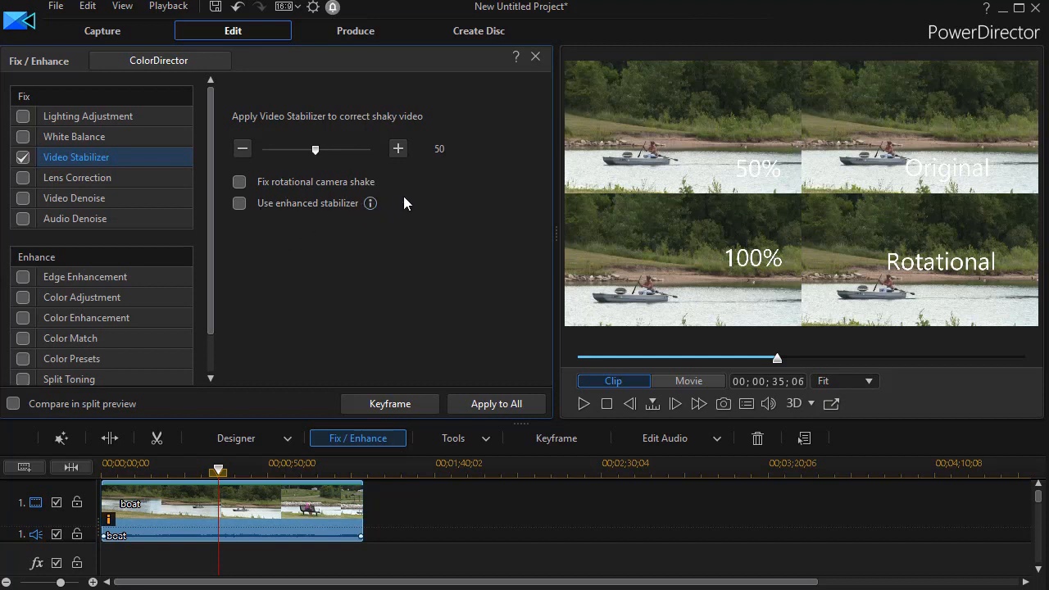
pyautogui.moveTo(403, 177)
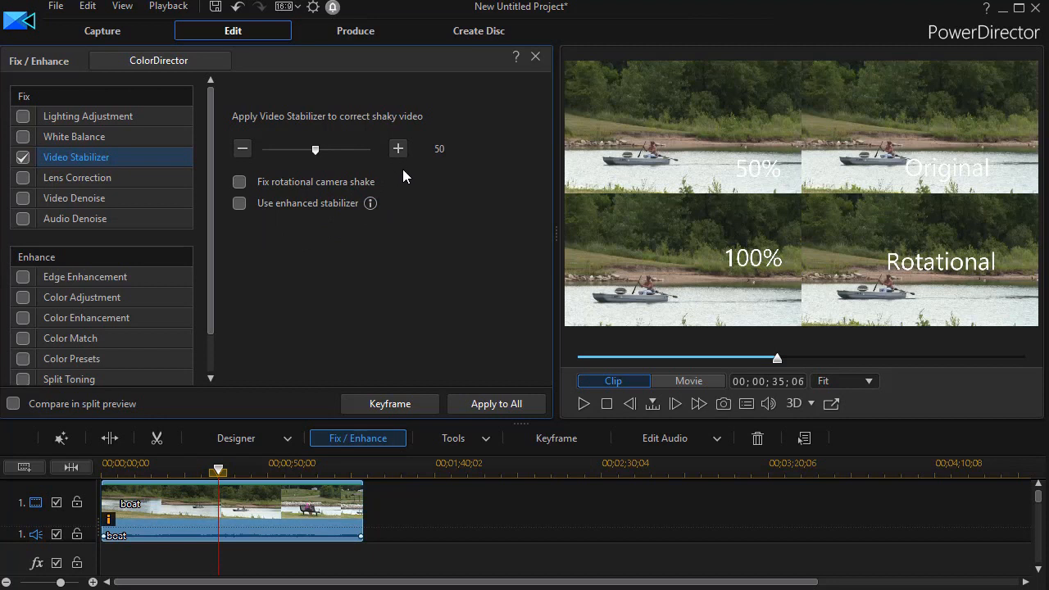
pyautogui.moveTo(410, 187)
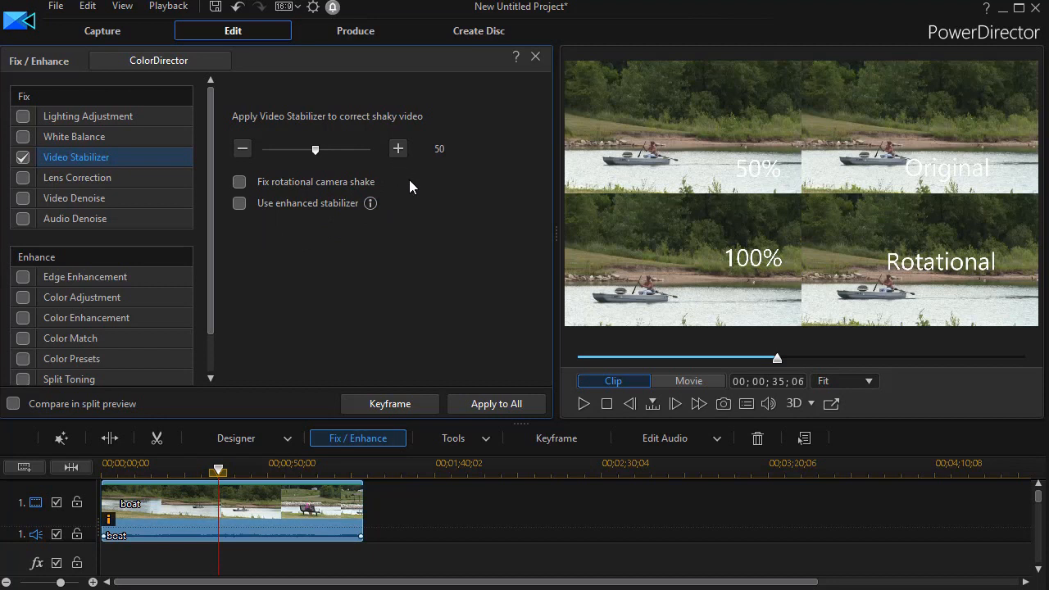
pyautogui.moveTo(418, 216)
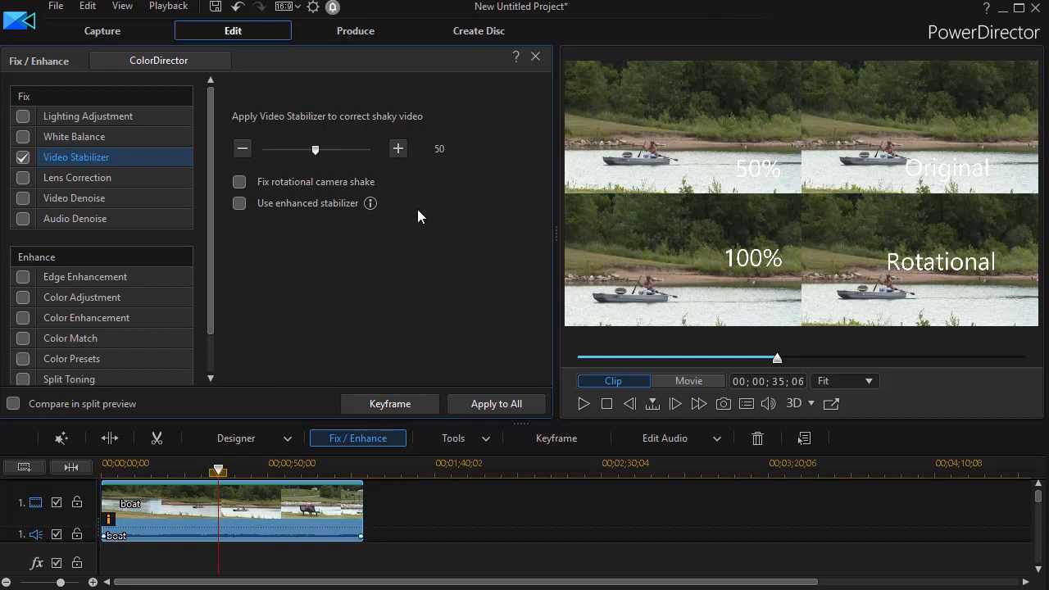
pyautogui.moveTo(445, 270)
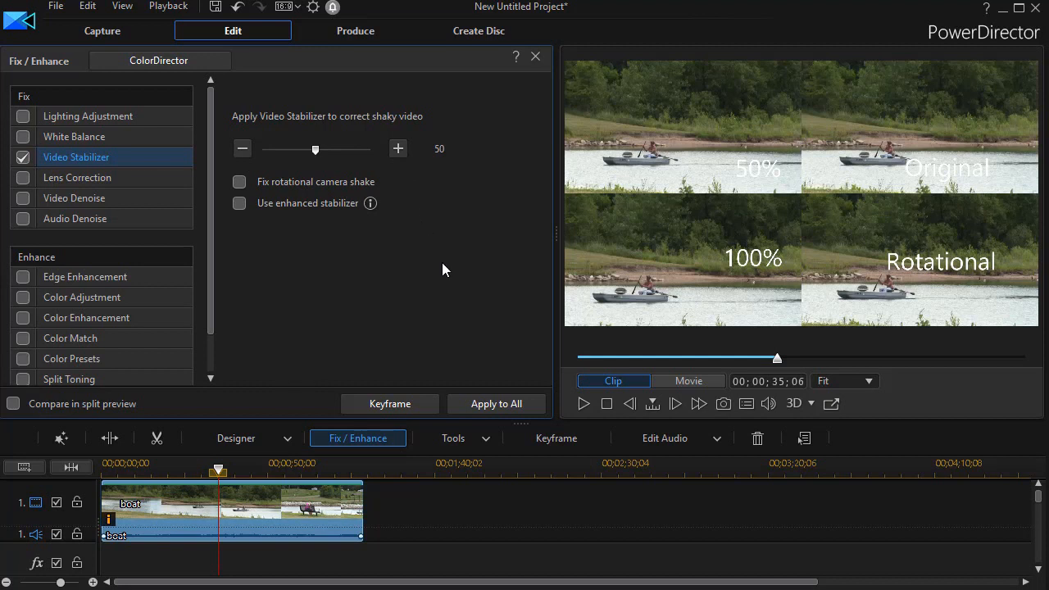
pyautogui.moveTo(443, 287)
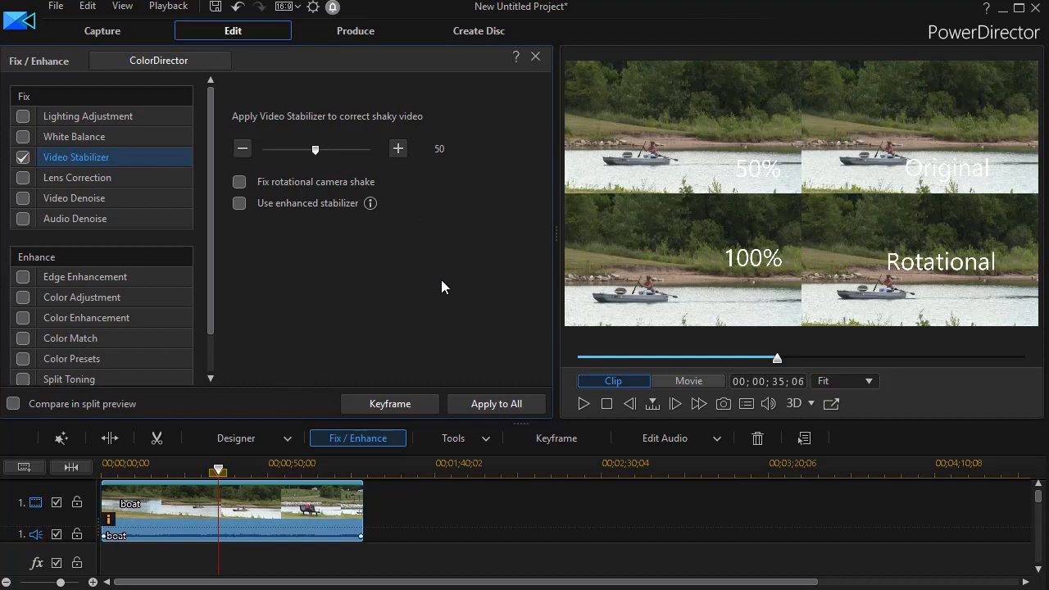